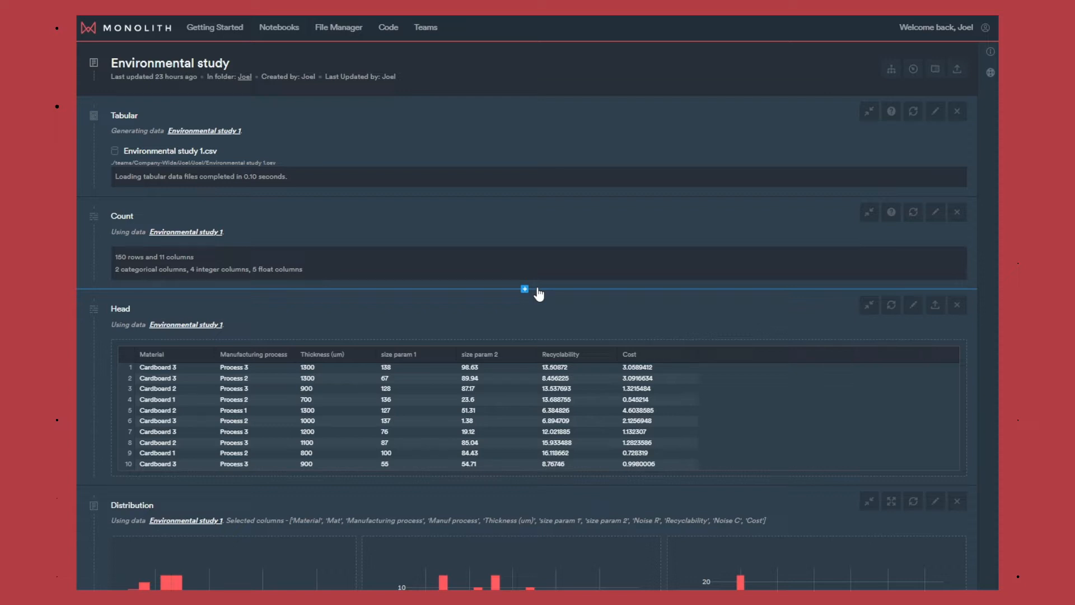
mouse_move(497, 187)
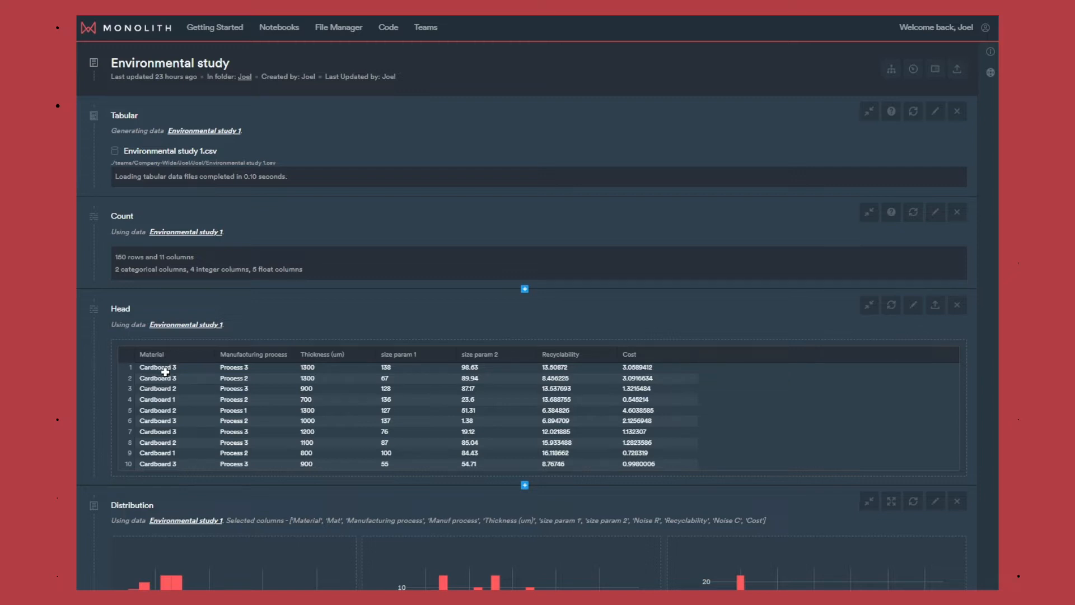
mouse_move(237, 385)
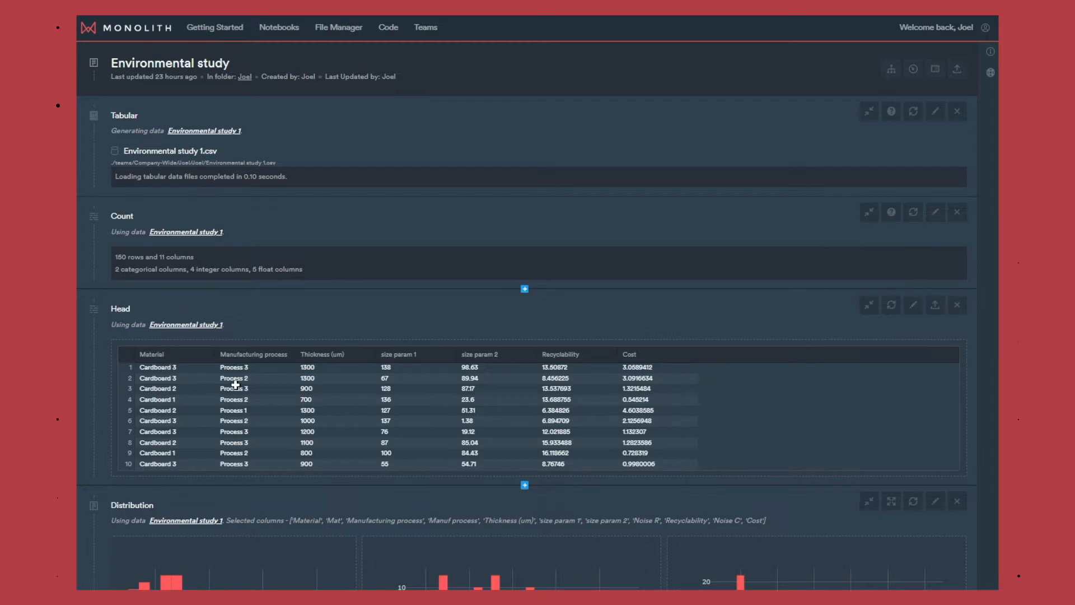
mouse_move(433, 368)
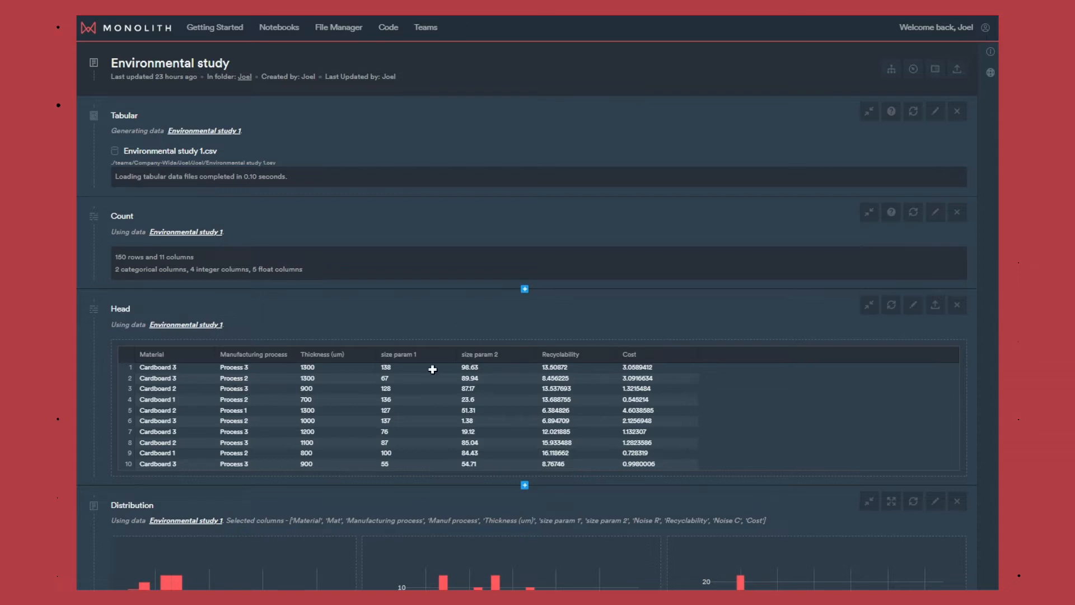
mouse_move(469, 393)
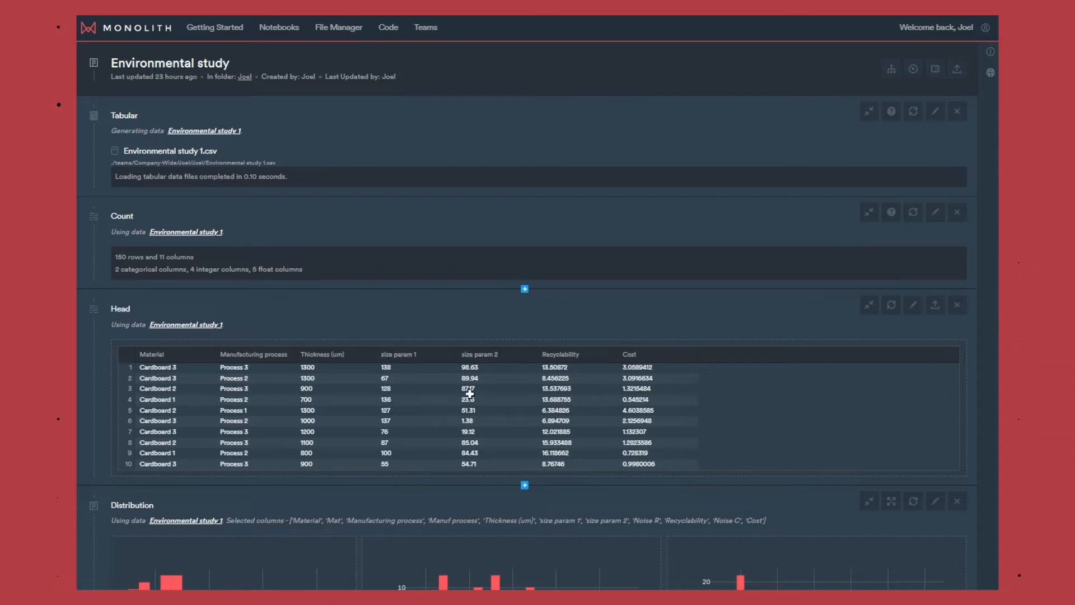
mouse_move(563, 355)
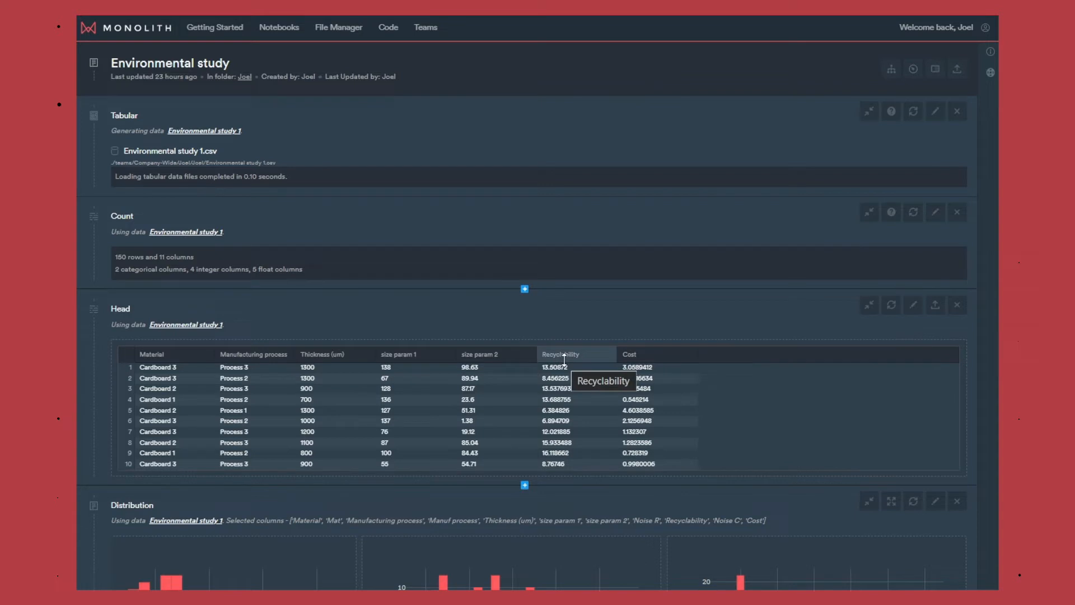
mouse_move(650, 344)
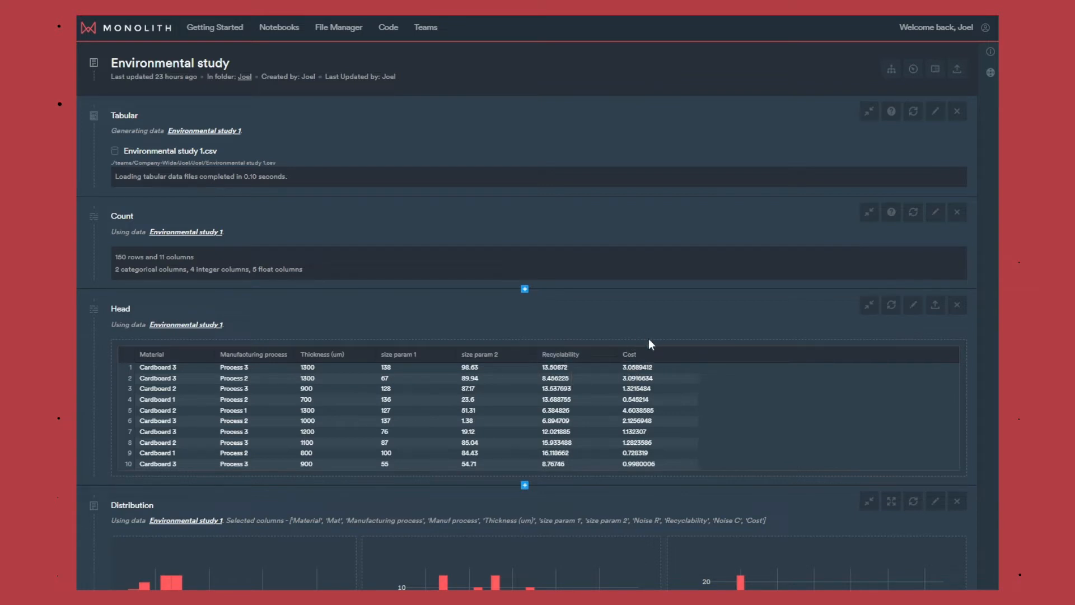
mouse_move(569, 295)
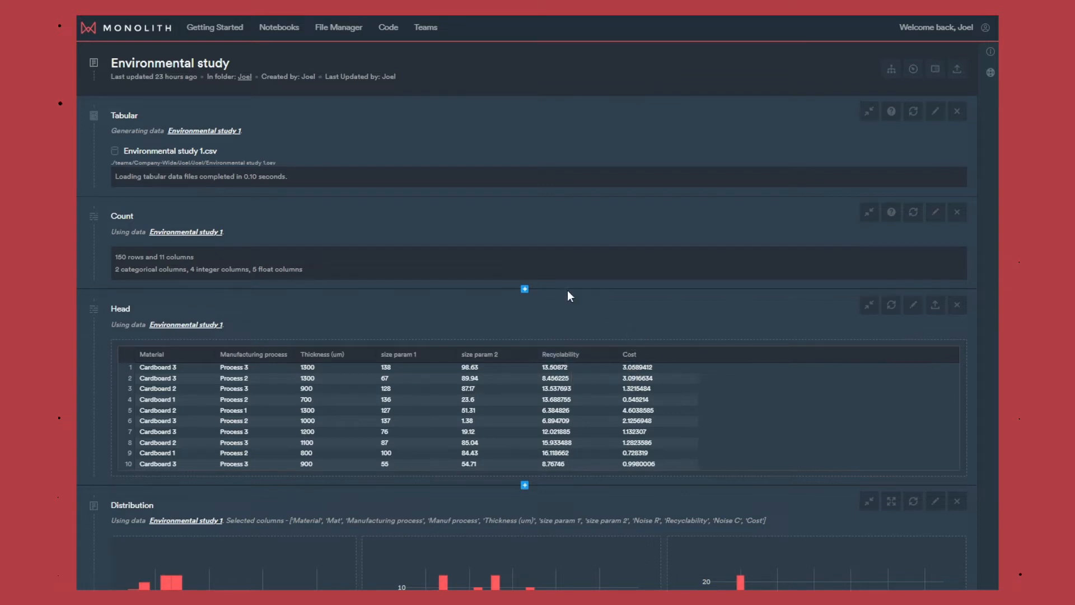
- Scroll down the dashboard to the Fix Parameters block and the Recyclability and Cost gauges
scroll(down, 3)
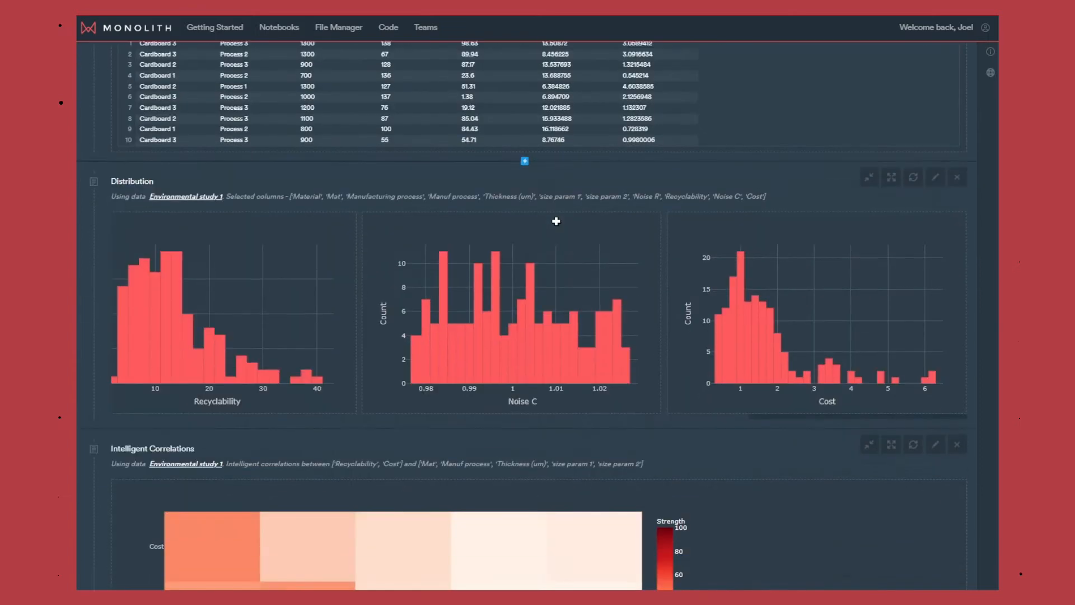
scroll(down, 3)
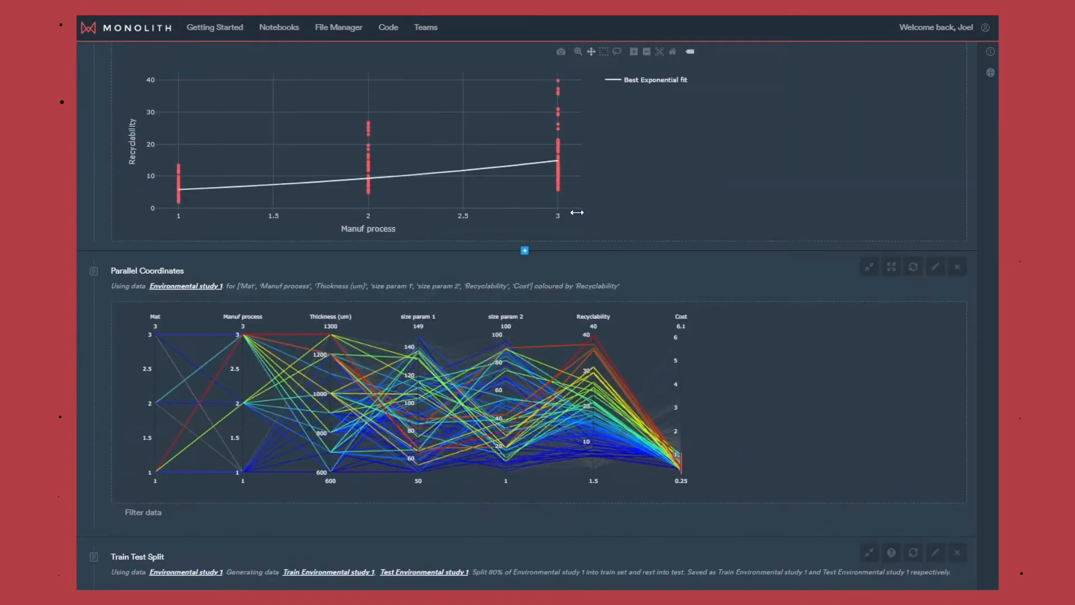
scroll(down, 3)
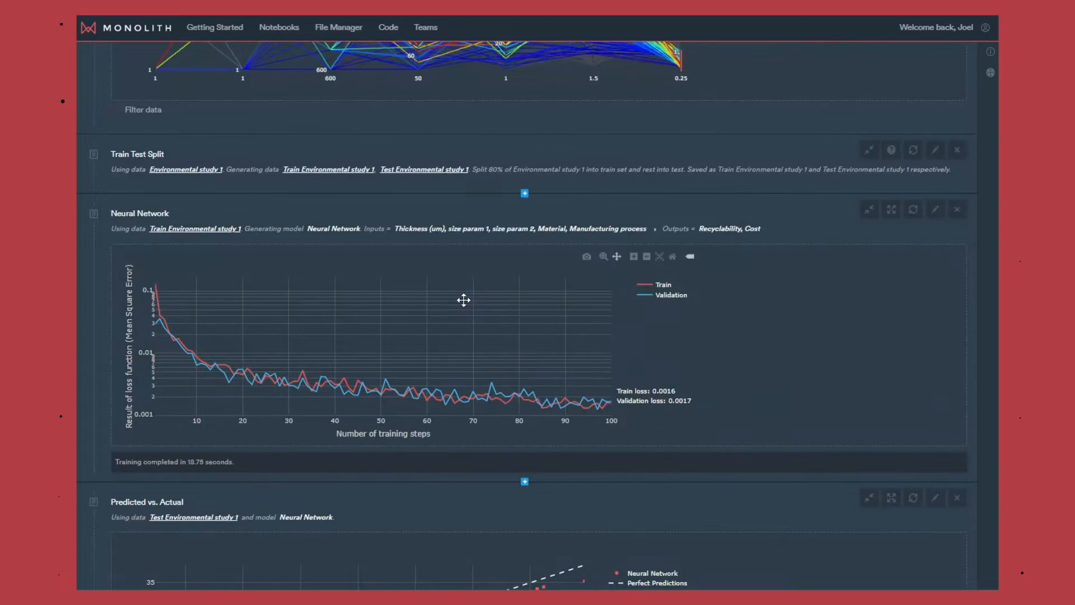
scroll(down, 3)
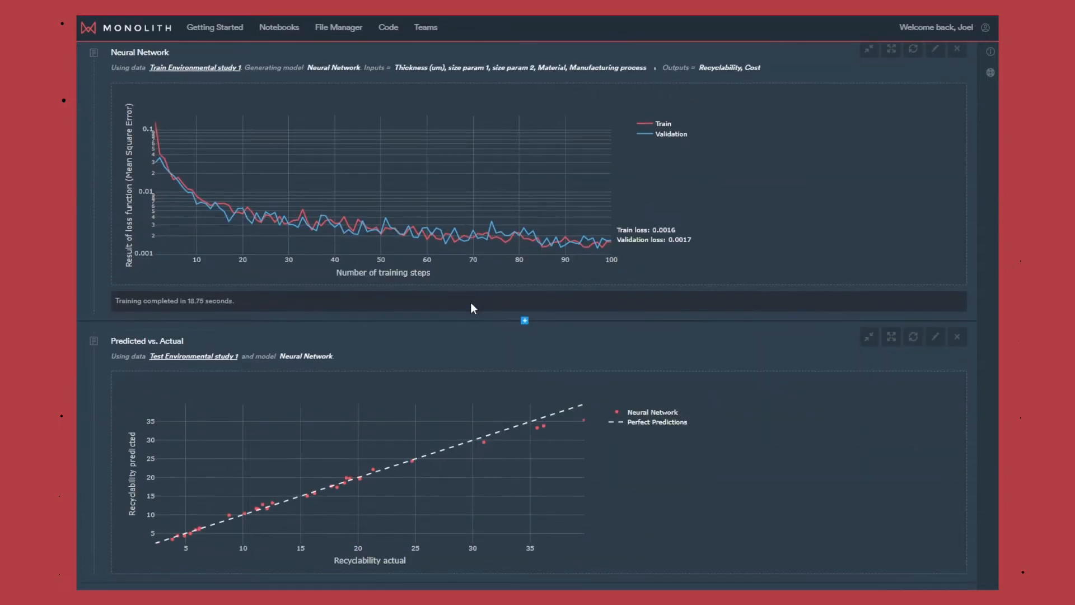
scroll(down, 3)
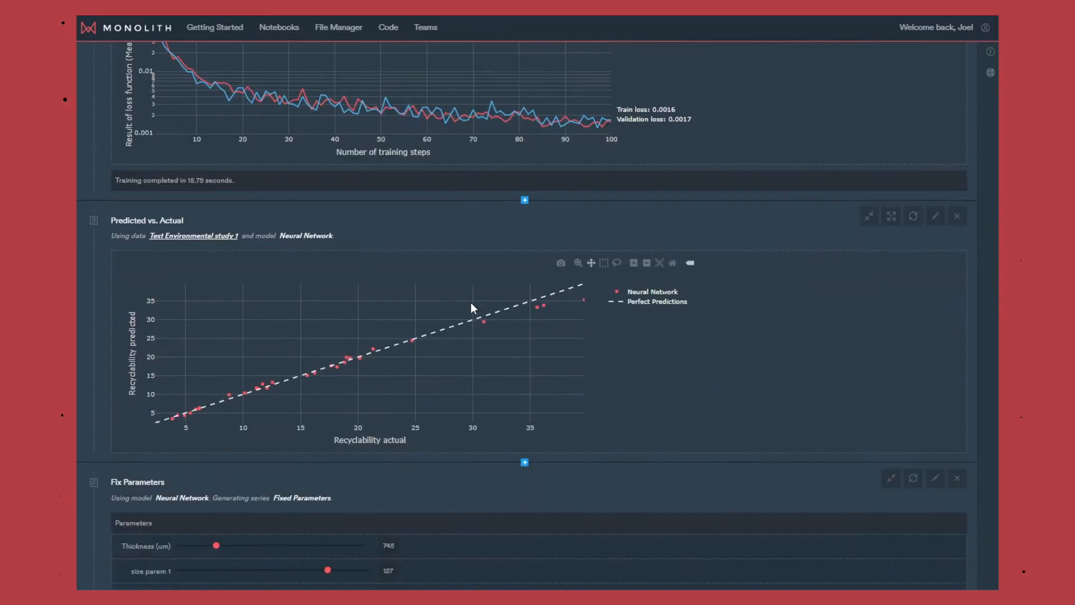
scroll(down, 3)
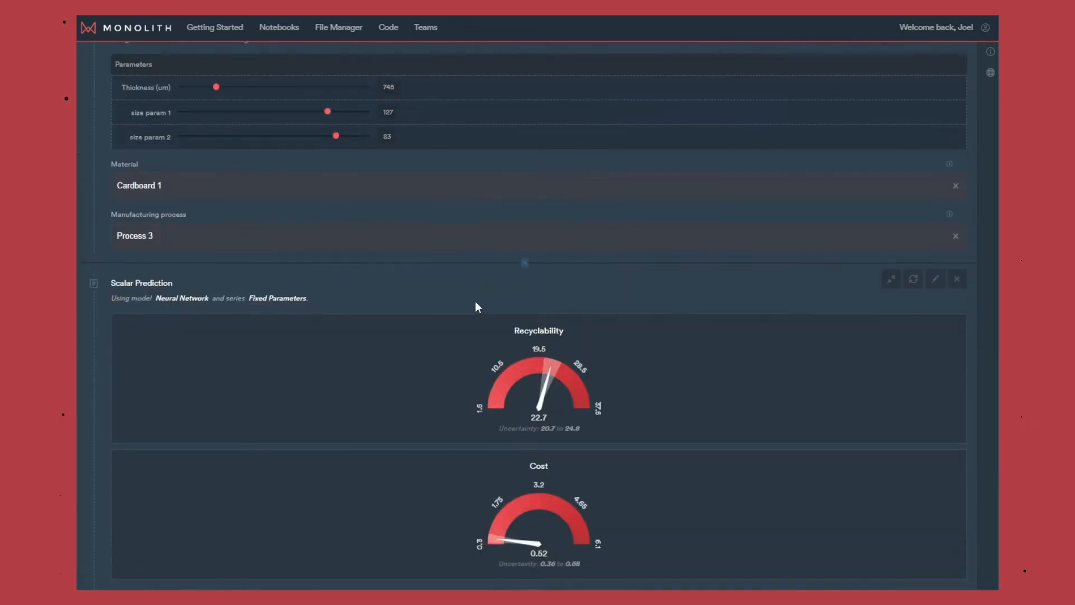
scroll(down, 3)
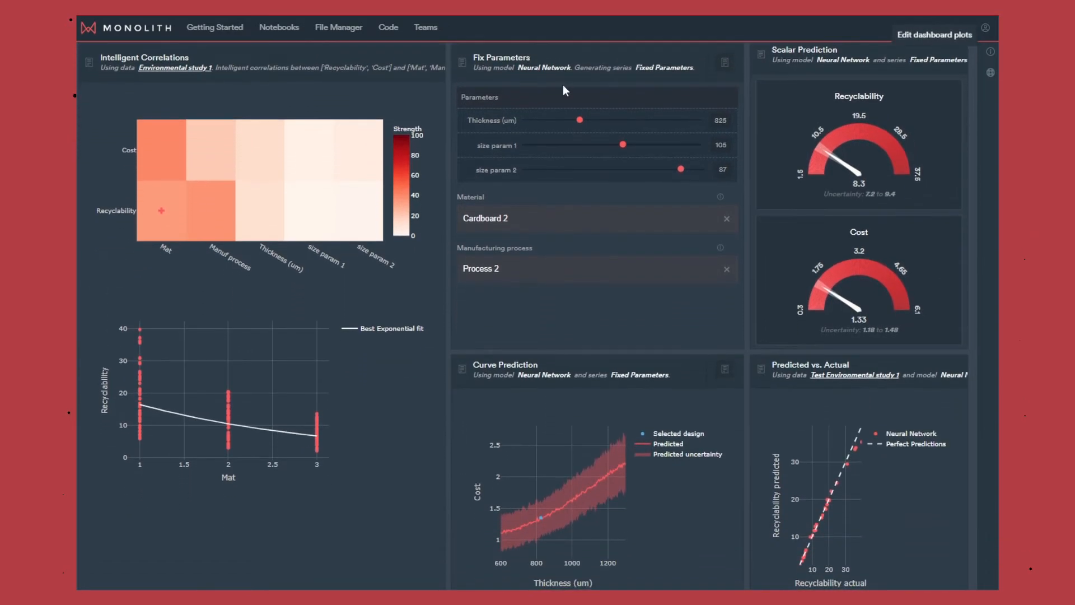
mouse_move(235, 247)
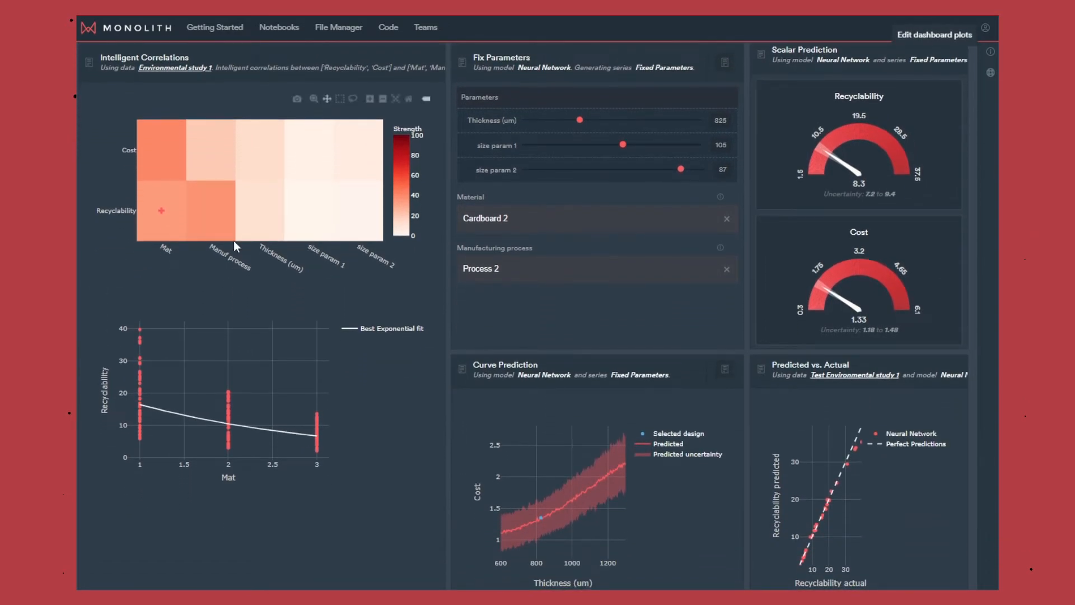
mouse_move(345, 267)
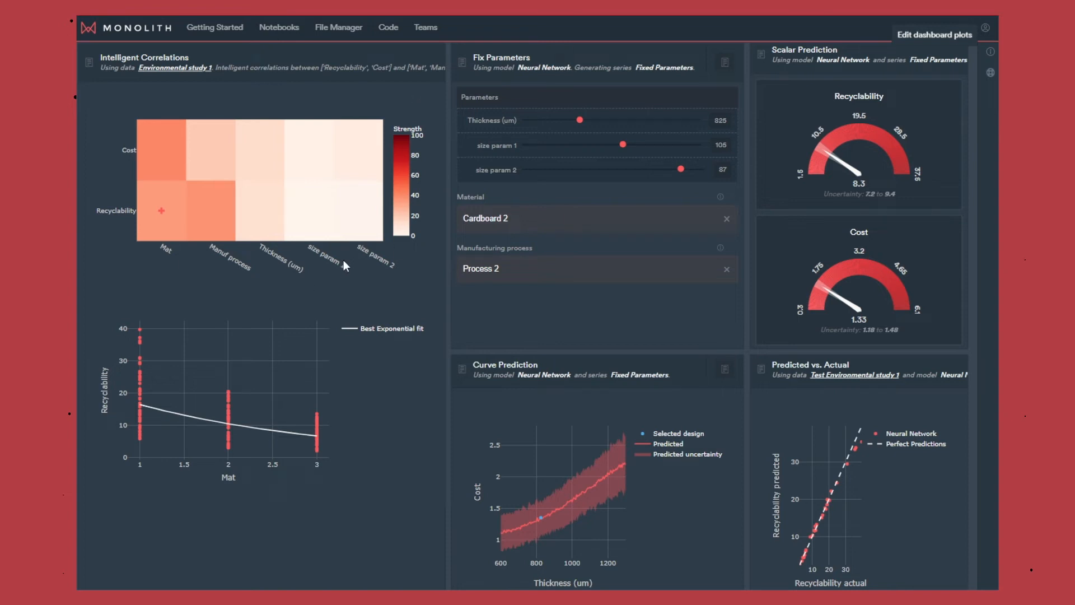
mouse_move(119, 204)
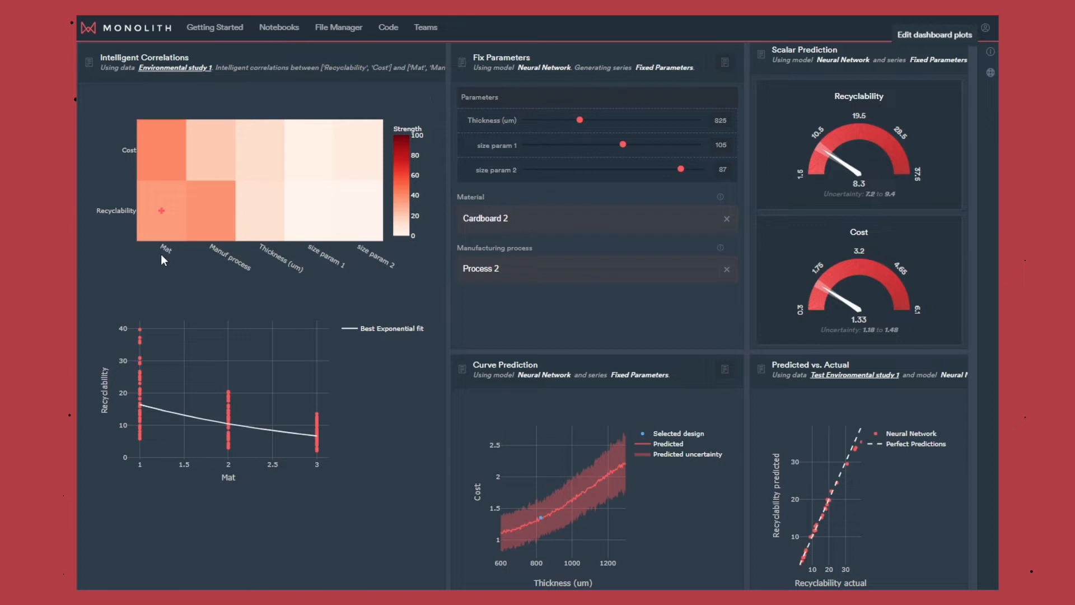
mouse_move(161, 409)
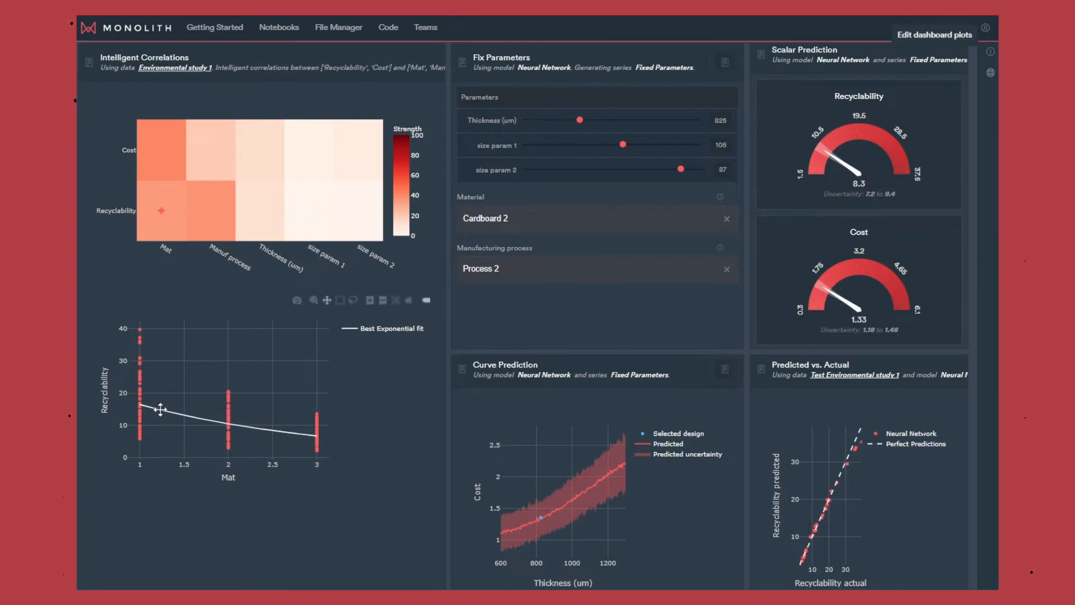
mouse_move(162, 210)
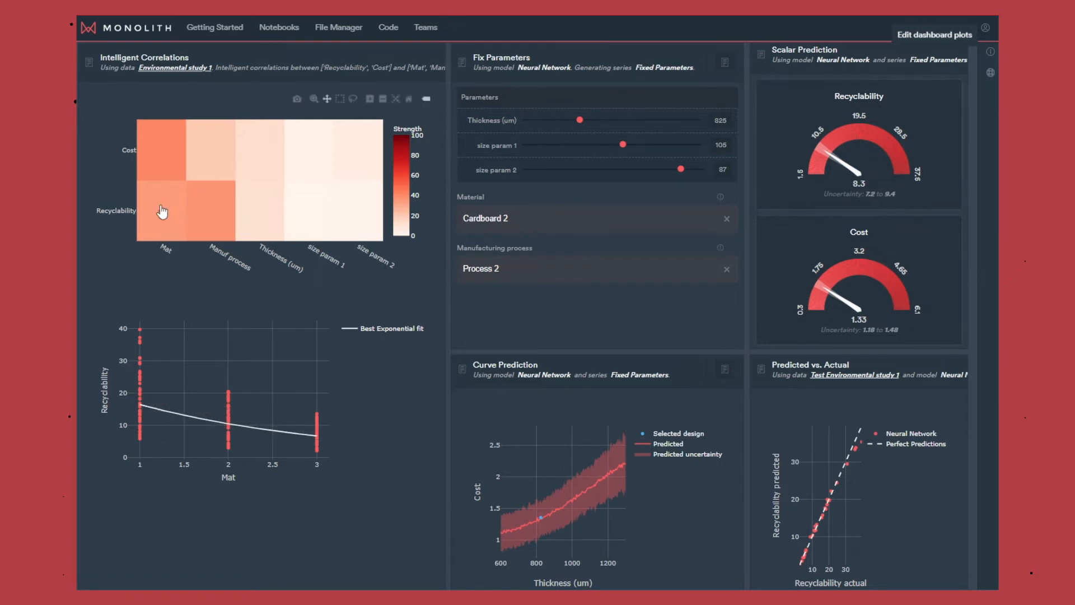
mouse_move(232, 417)
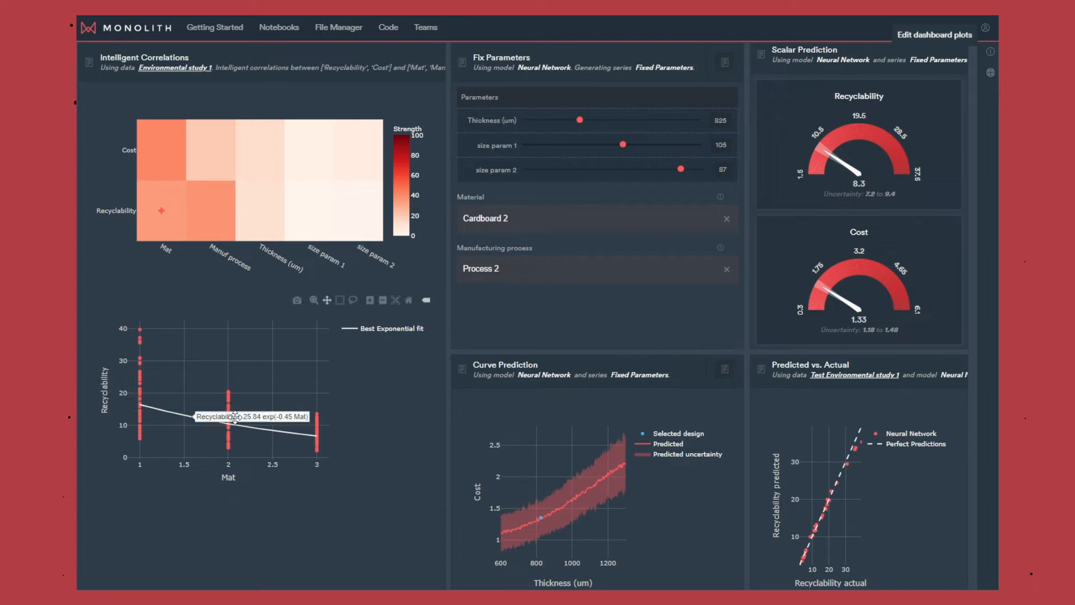
mouse_move(126, 386)
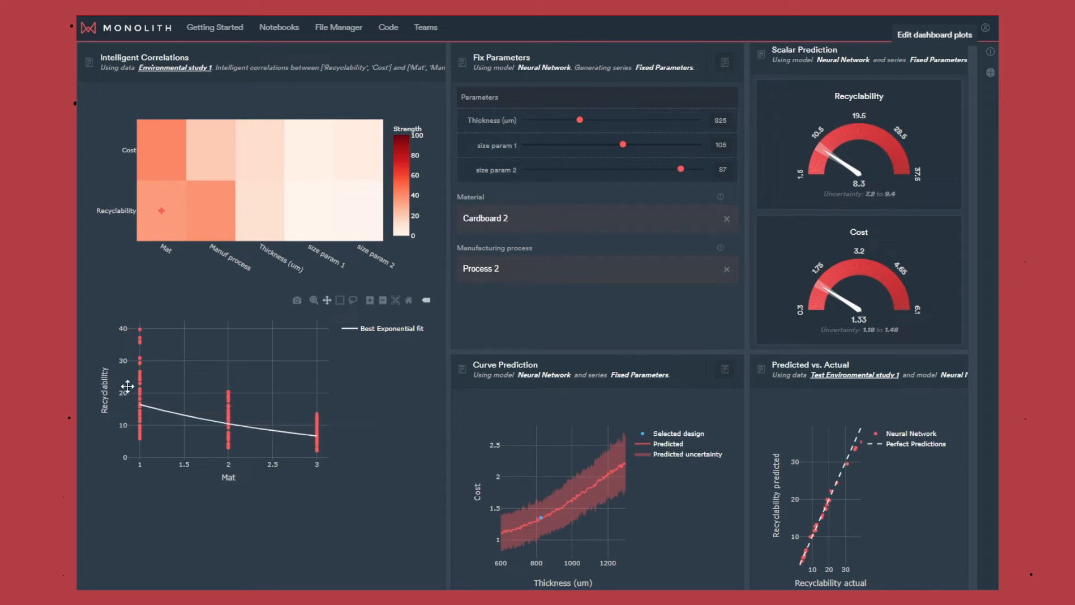
mouse_move(258, 337)
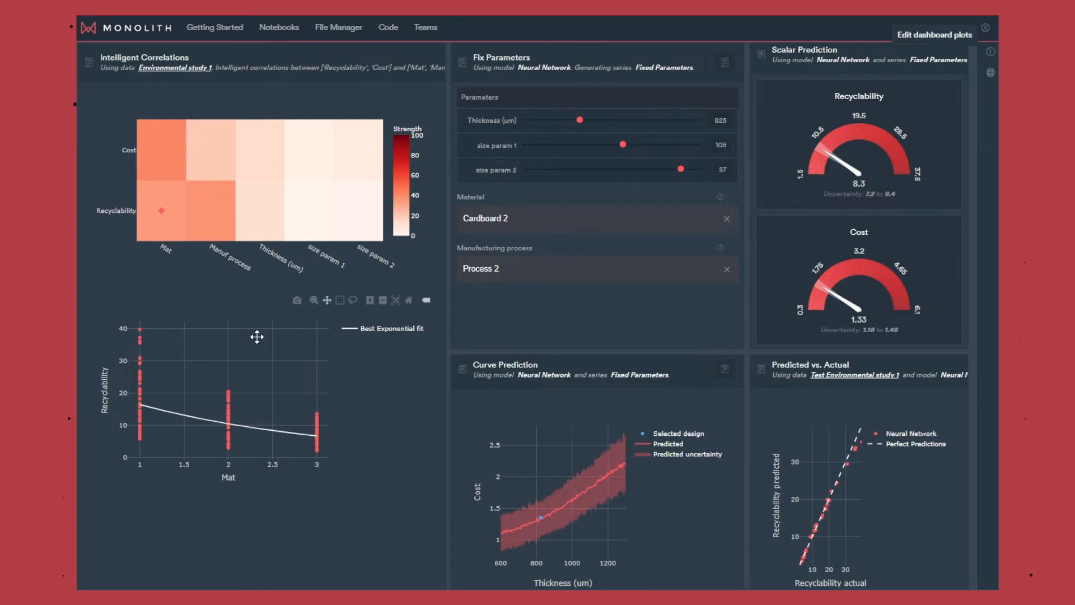
mouse_move(360, 223)
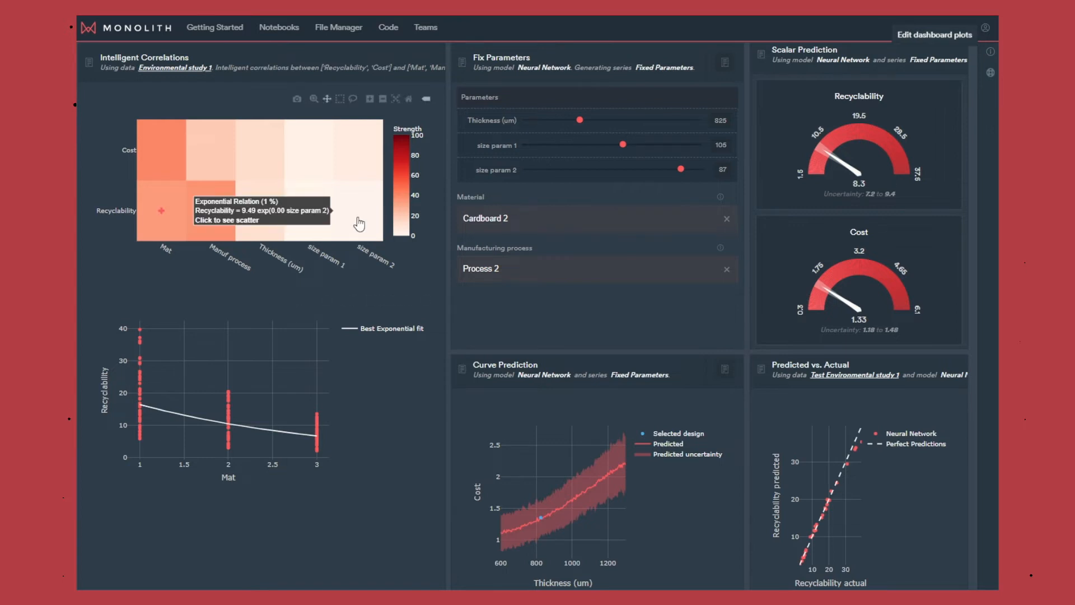
mouse_move(336, 232)
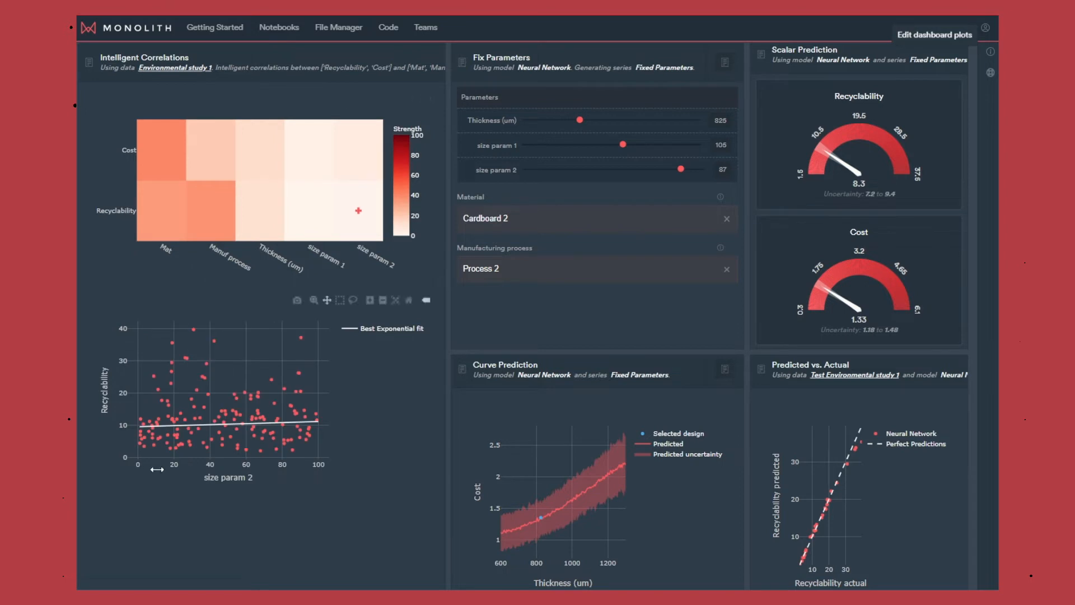
mouse_move(118, 219)
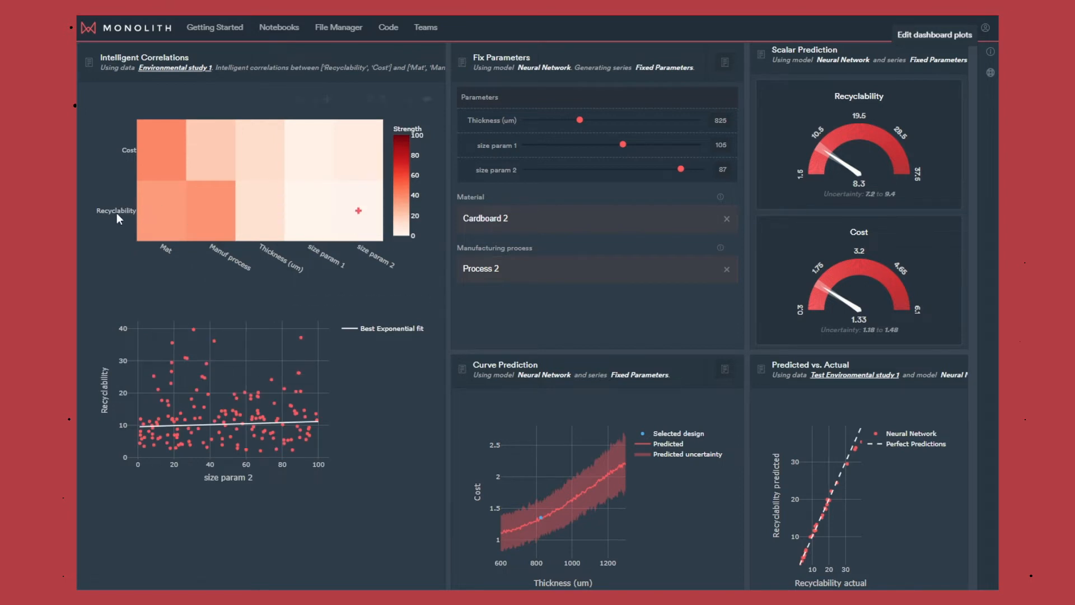
mouse_move(122, 258)
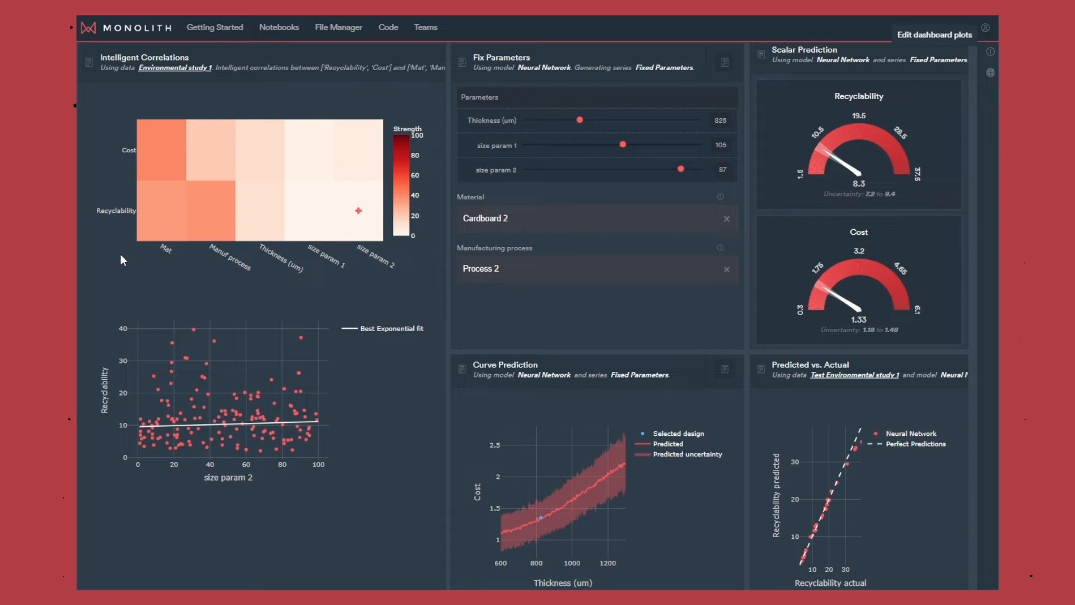
mouse_move(139, 275)
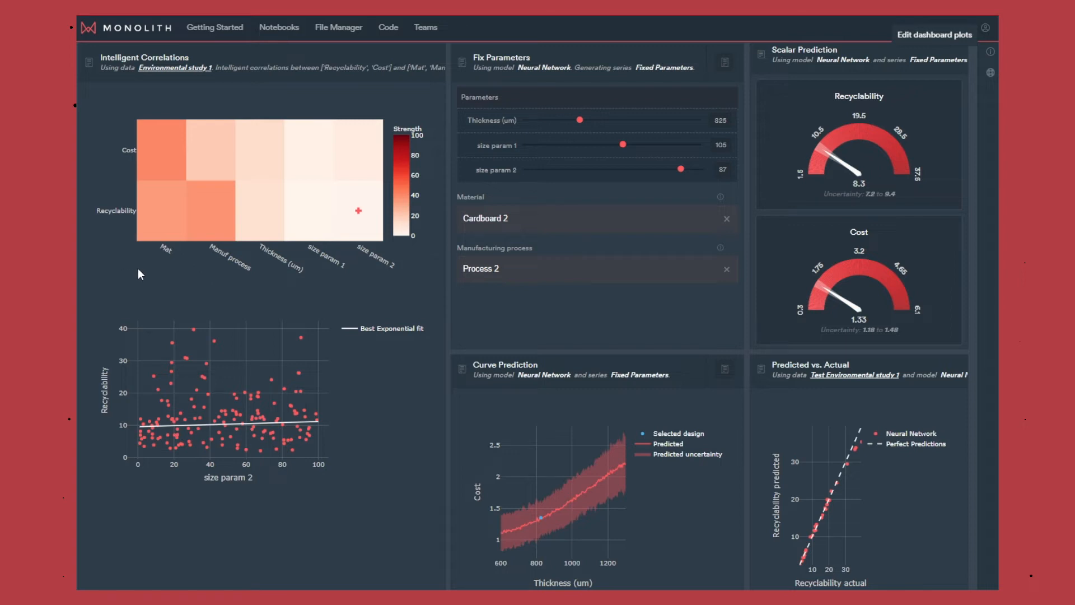
mouse_move(622, 144)
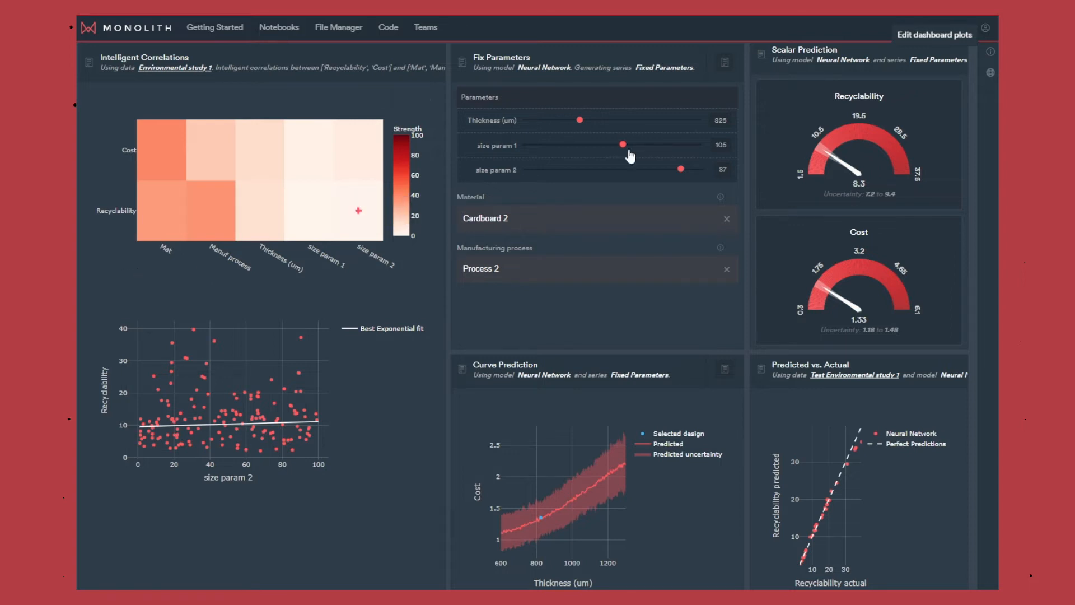
mouse_move(678, 167)
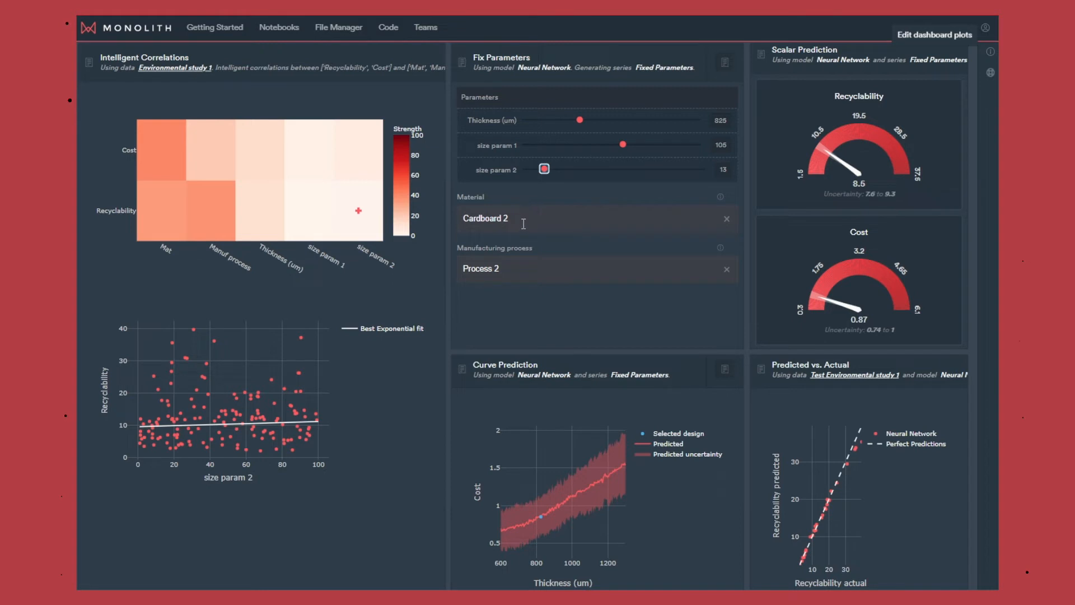
- Set the material to Cardboard 3, dropping recyclability to 5.4 and raising cost to 1.5
click(590, 219)
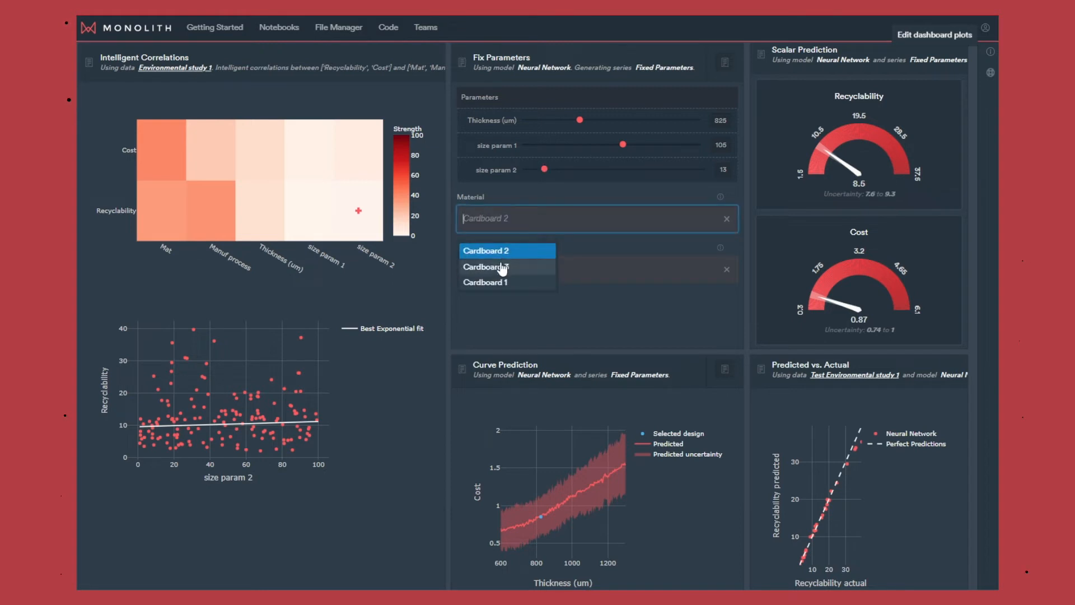
click(487, 250)
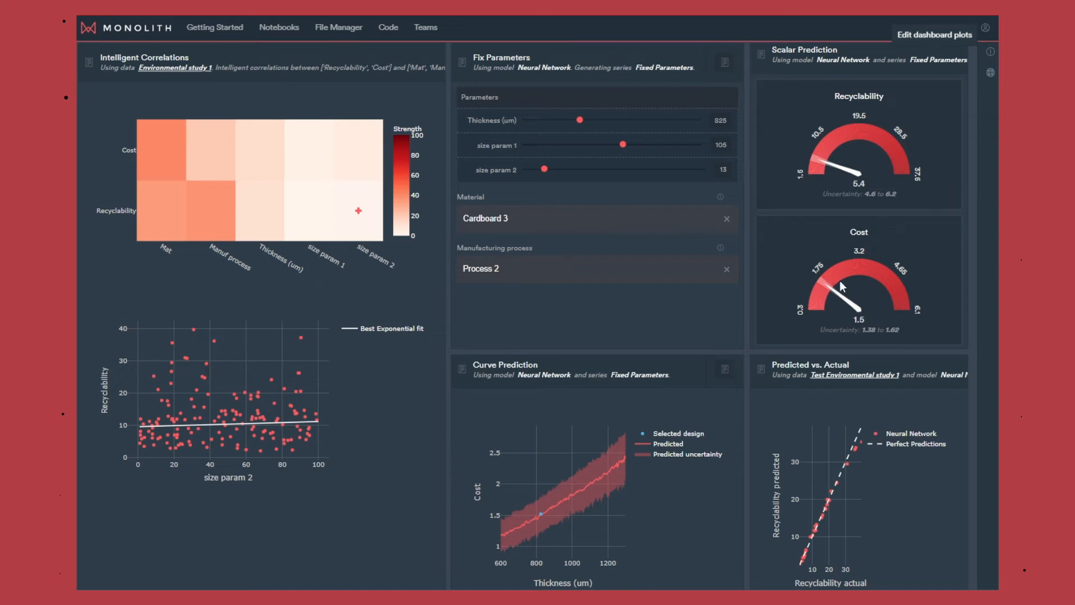
click(594, 268)
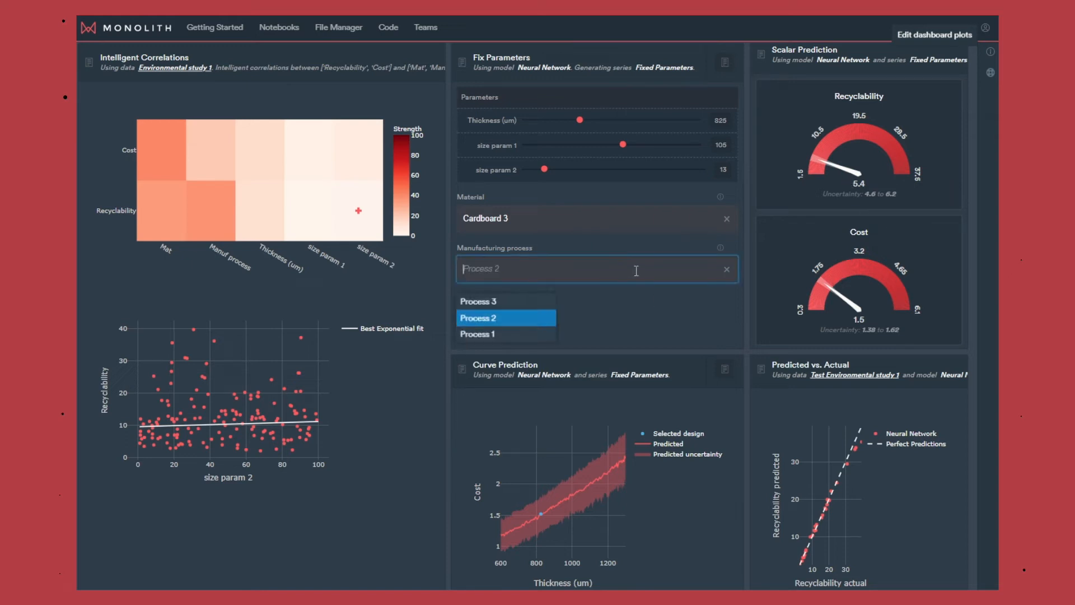
- Set the manufacturing process to Process 3, raising recyclability to 8.9 and lowering cost to 0.93
click(478, 317)
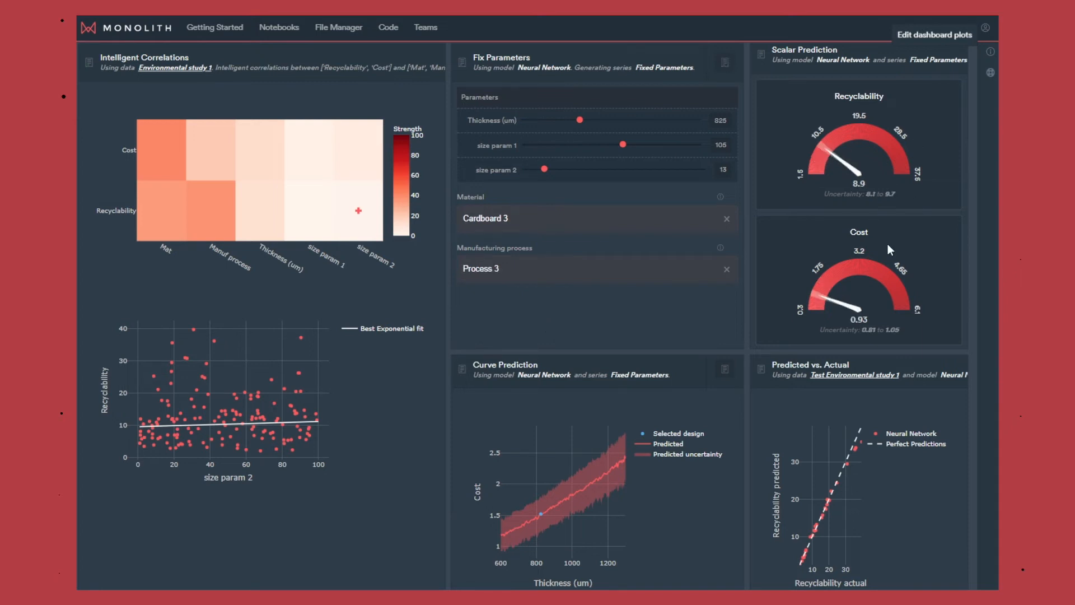
mouse_move(511, 535)
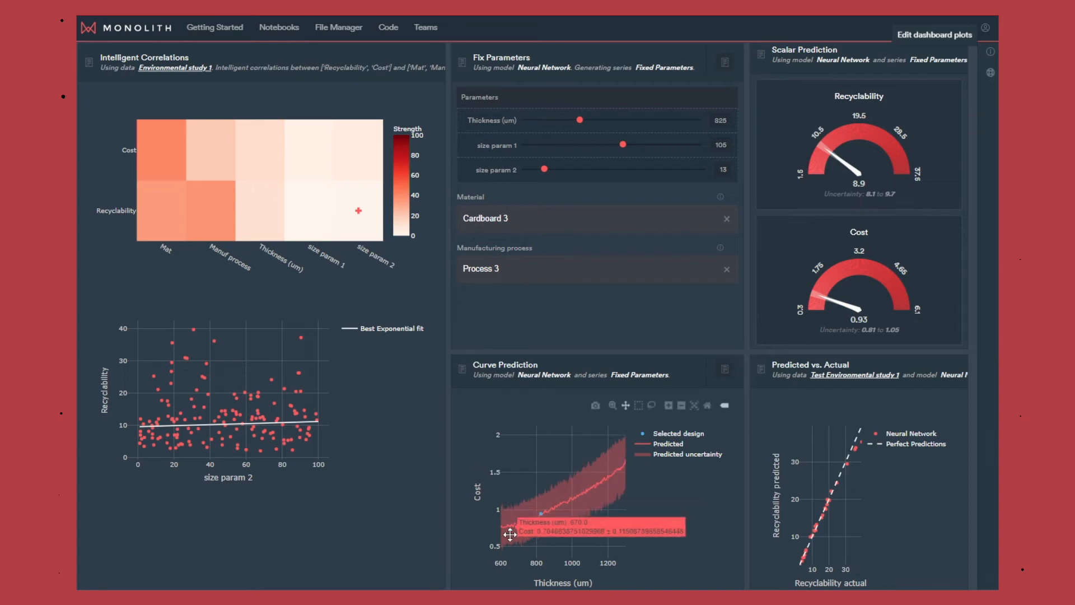
mouse_move(513, 586)
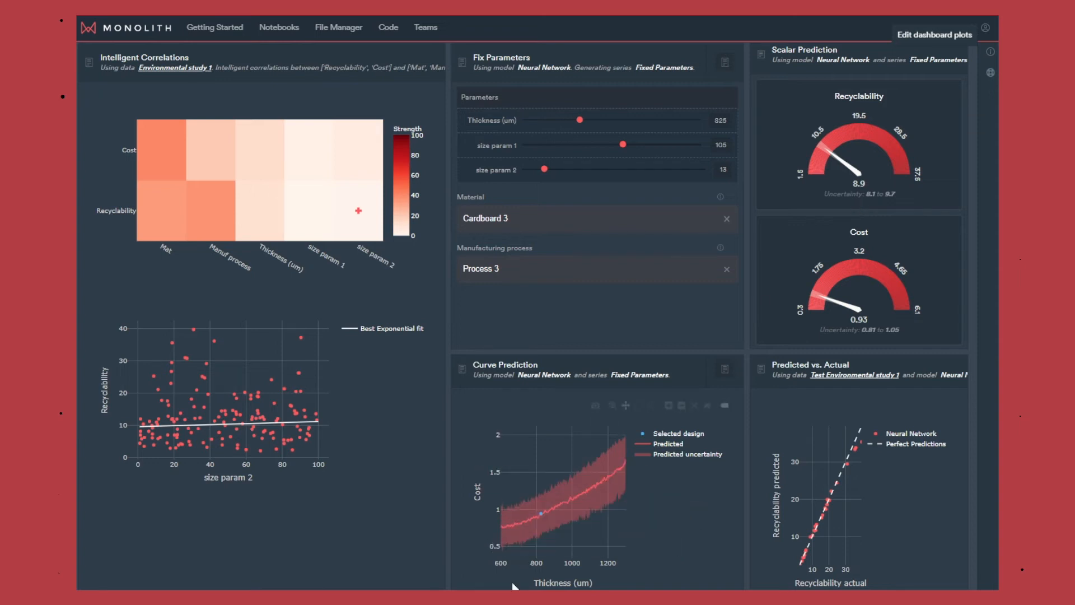
mouse_move(625, 503)
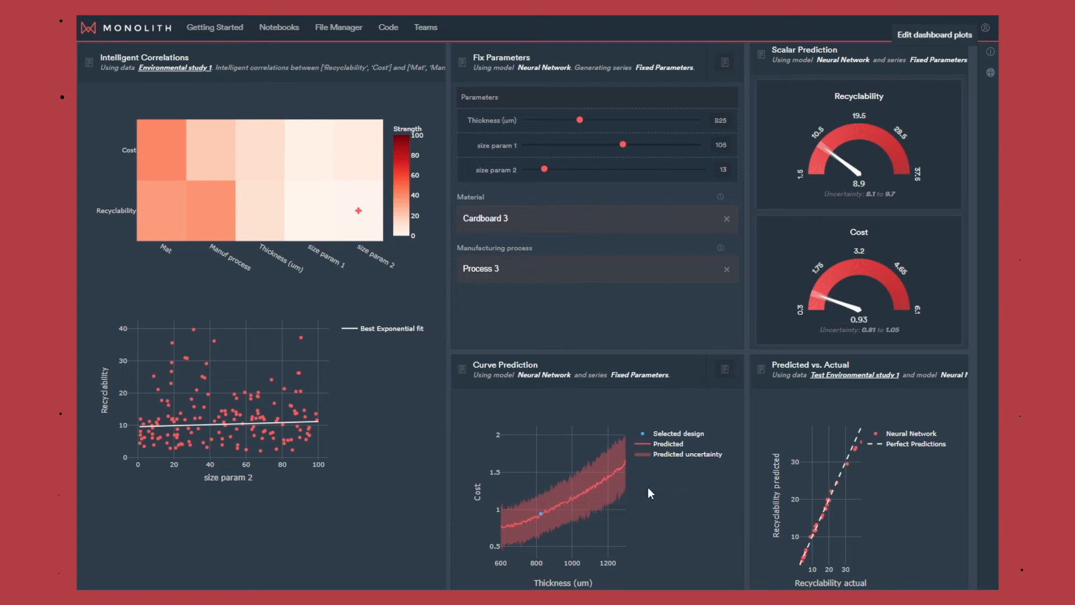
mouse_move(666, 430)
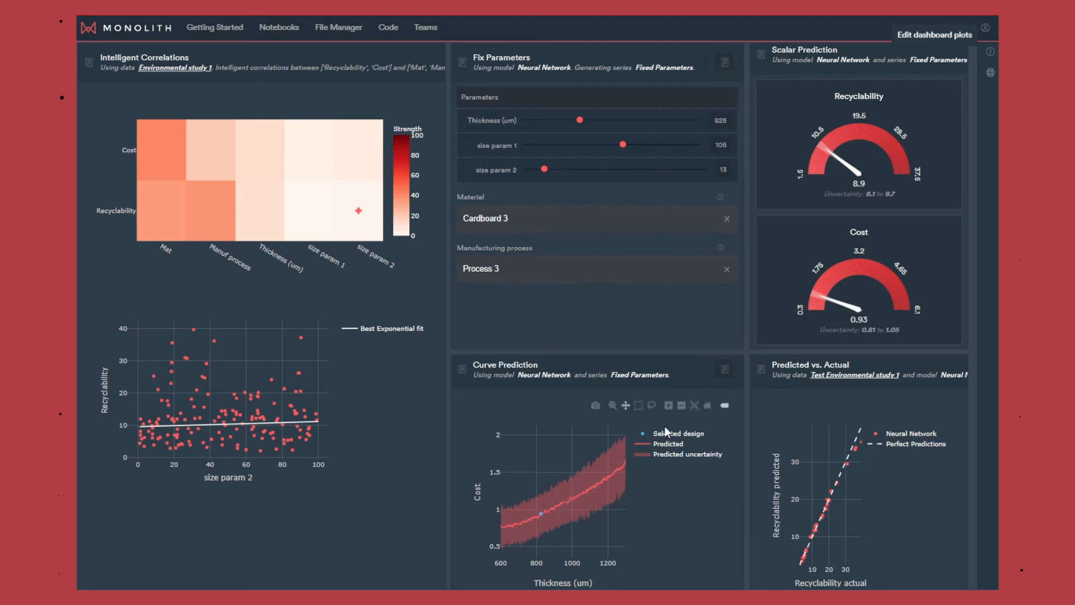
scroll(down, 3)
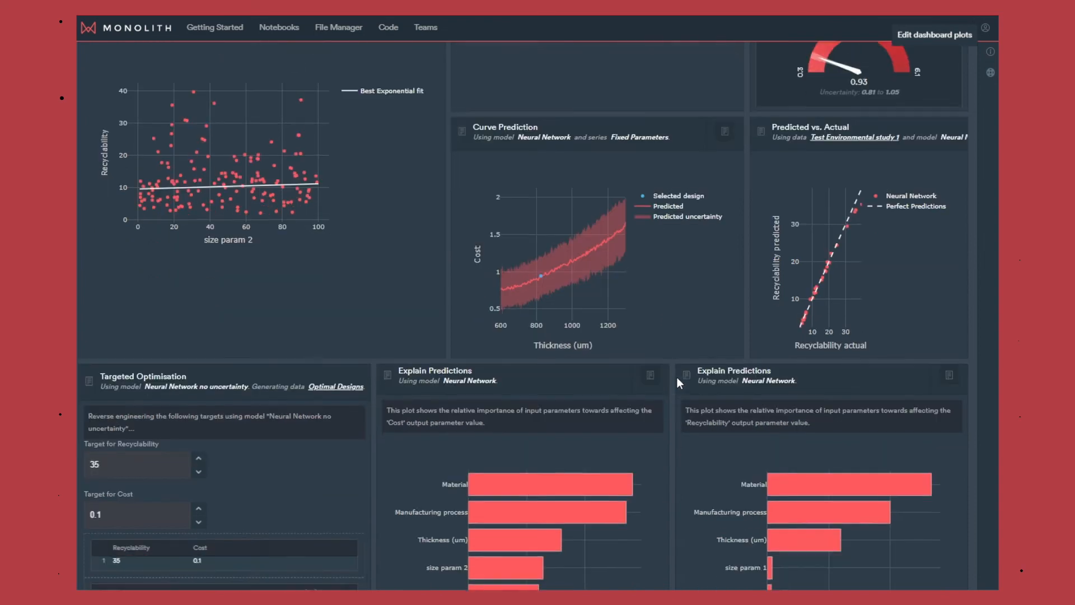
- Scroll down to the Targeted Optimisation and Explain Predictions panels
scroll(down, 3)
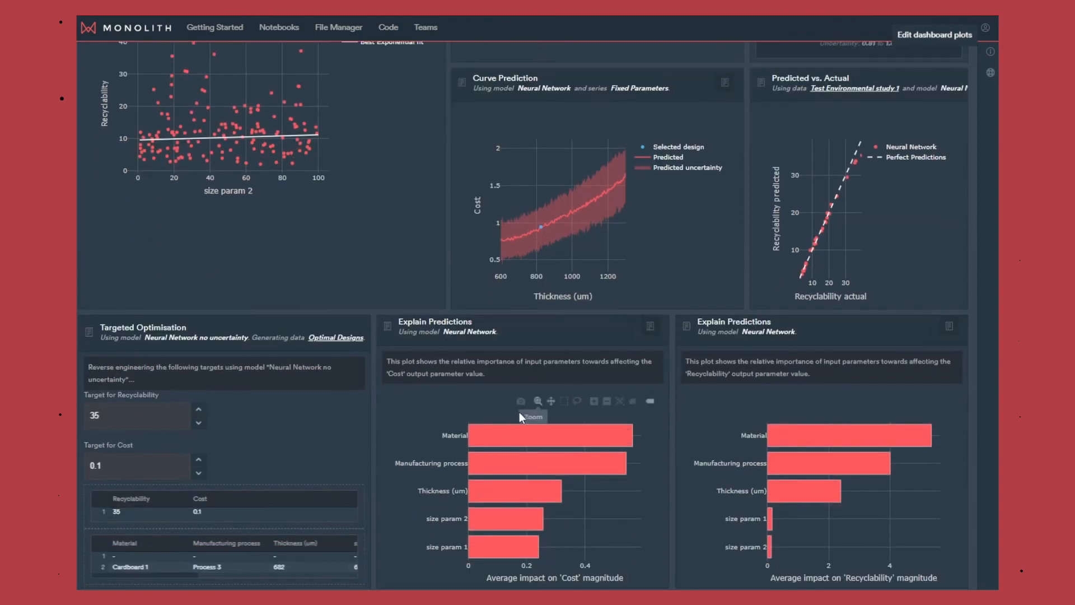
mouse_move(649, 472)
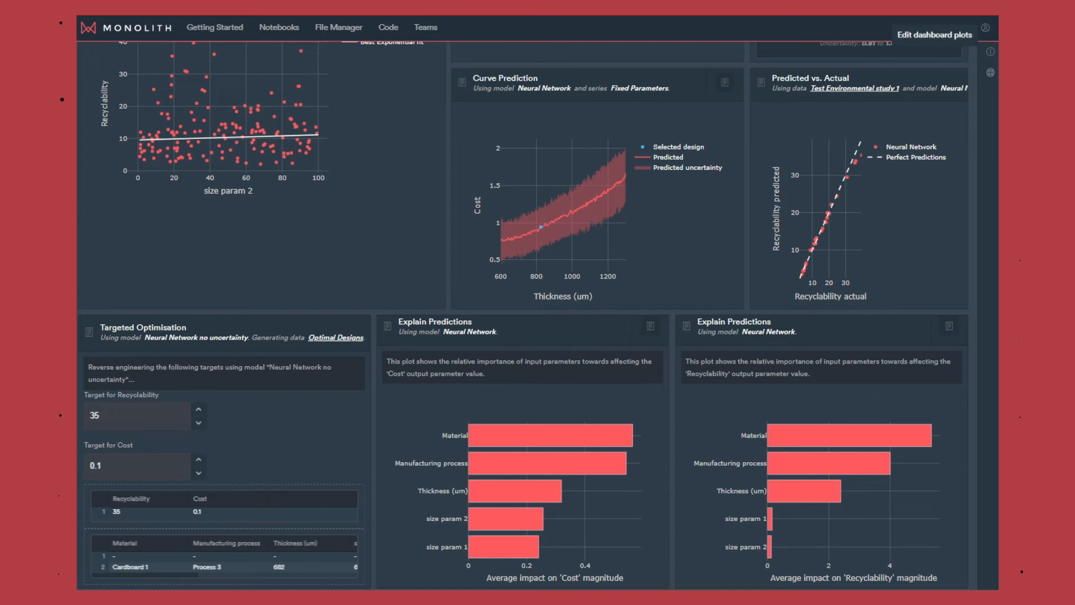
mouse_move(745, 444)
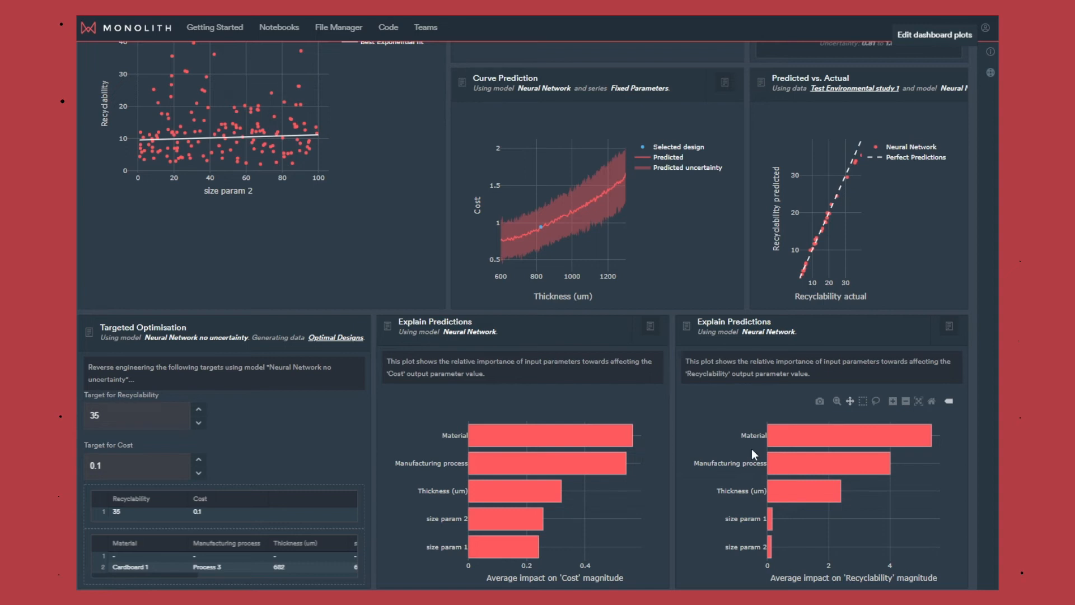
mouse_move(759, 475)
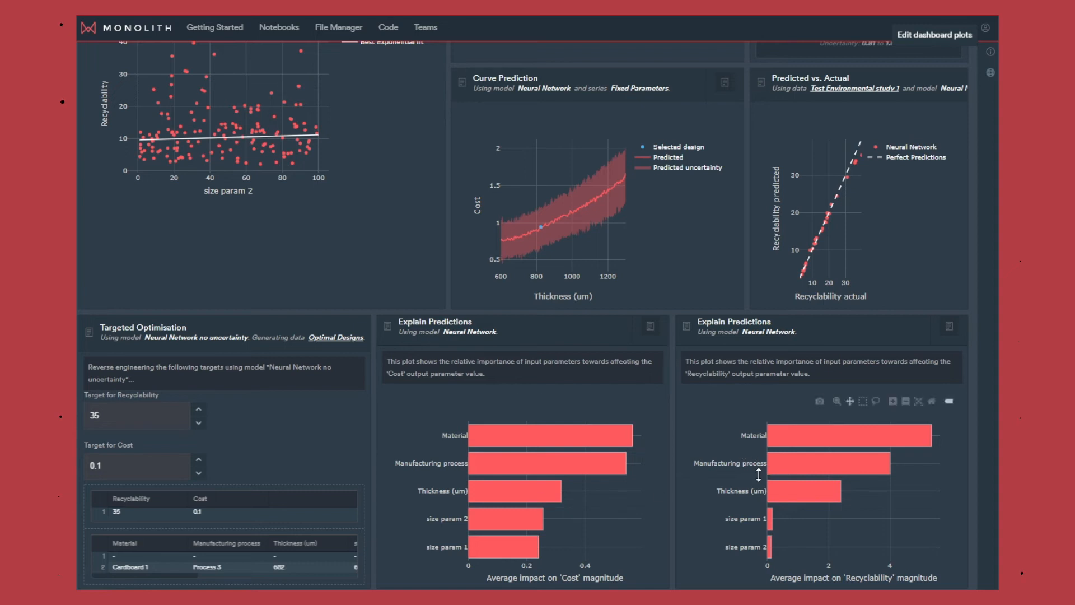
mouse_move(638, 583)
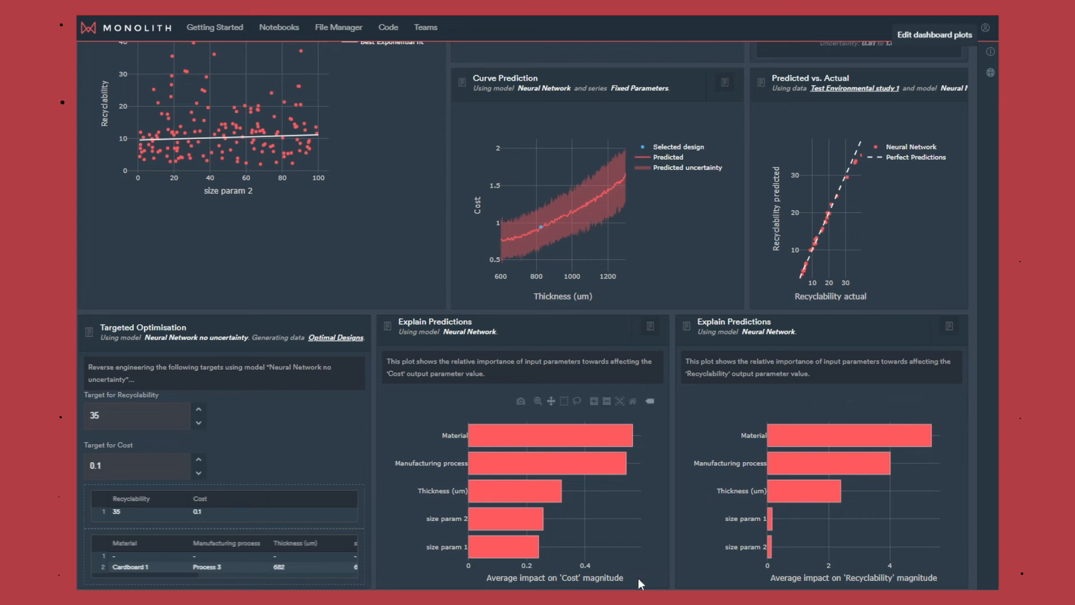
mouse_move(512, 537)
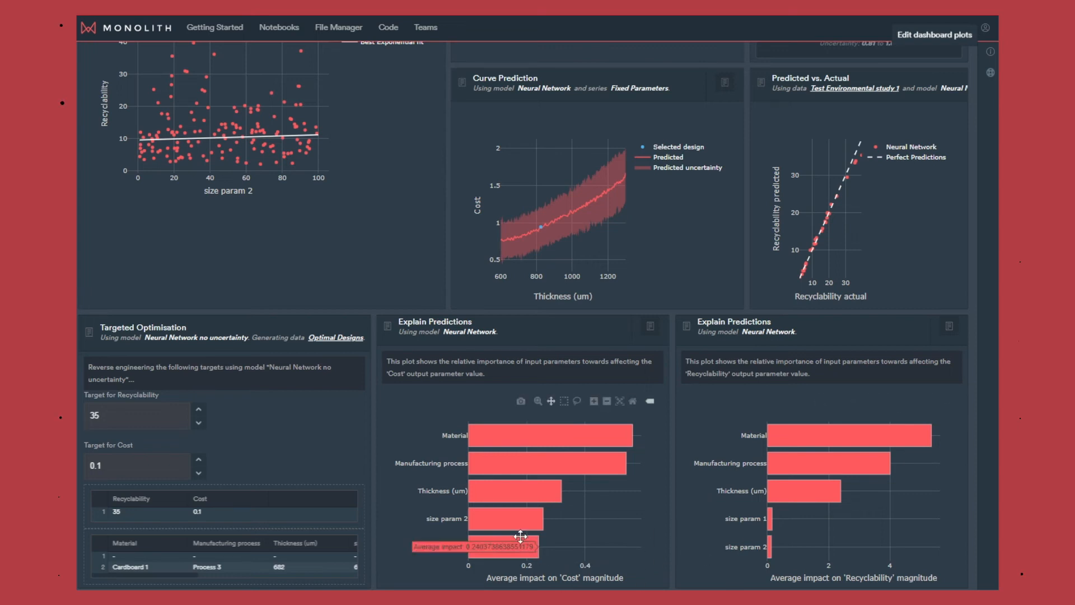
mouse_move(785, 530)
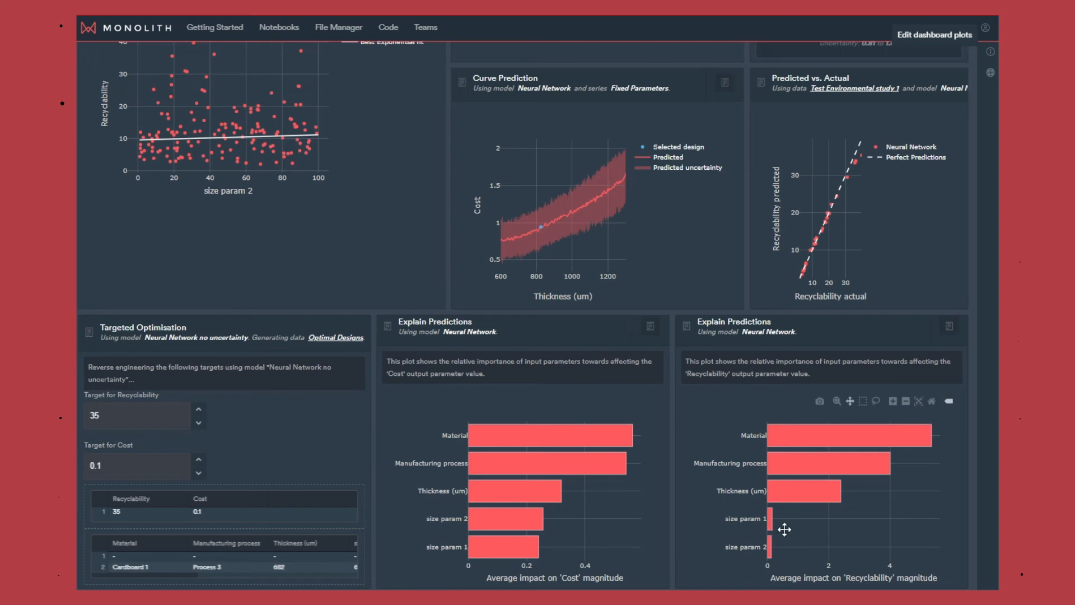
mouse_move(320, 368)
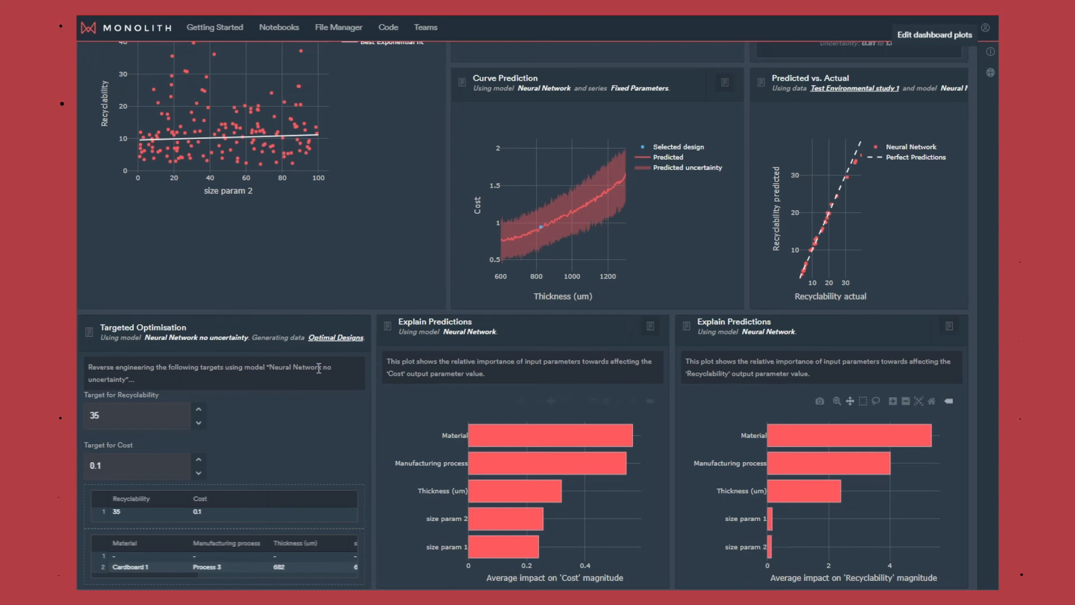
mouse_move(161, 359)
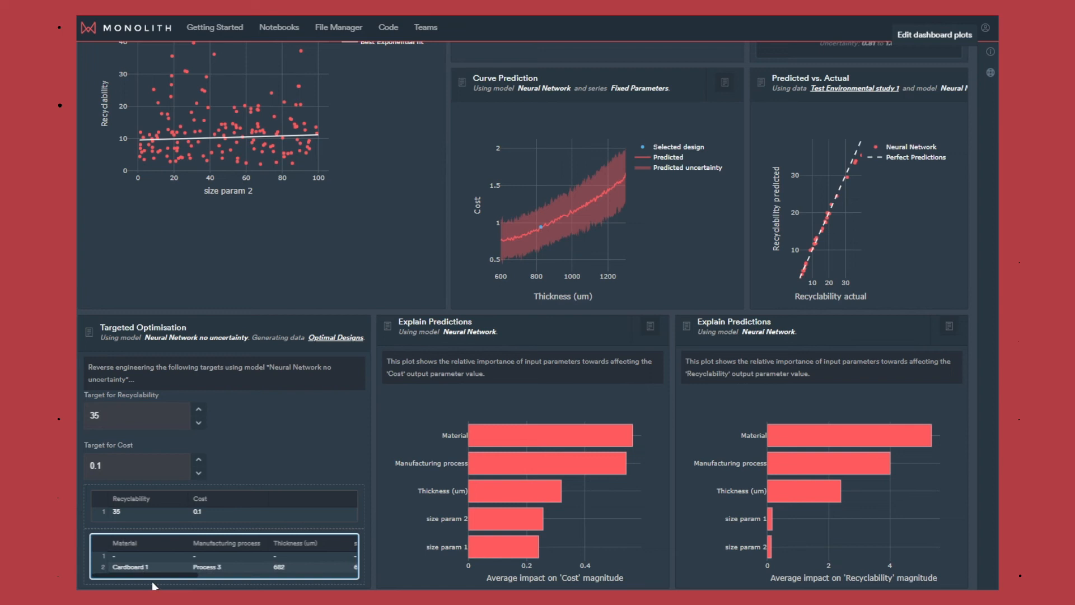
mouse_move(173, 562)
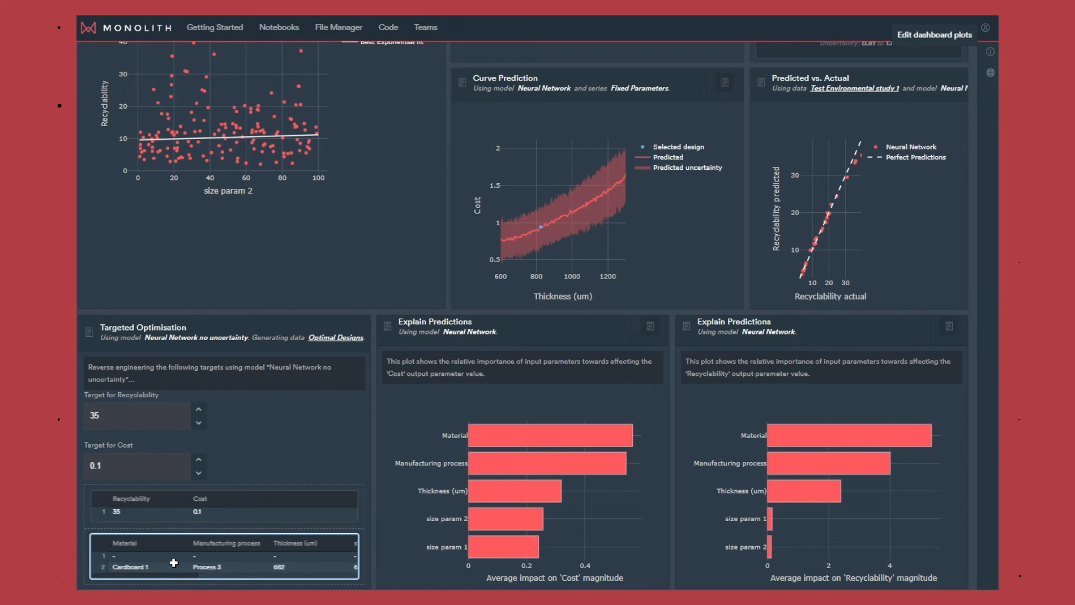
mouse_move(144, 582)
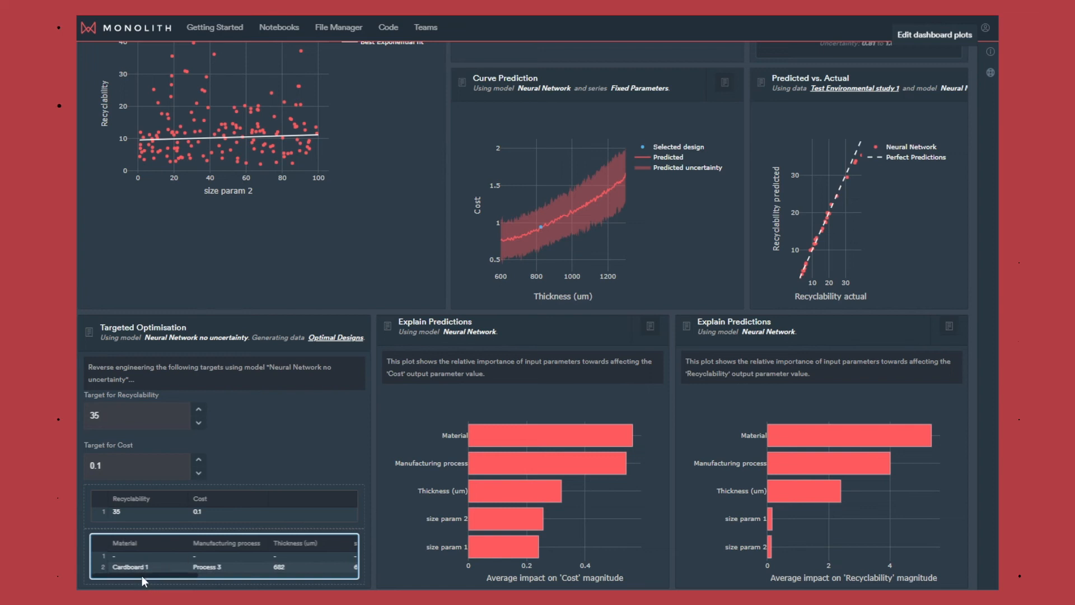
mouse_move(177, 581)
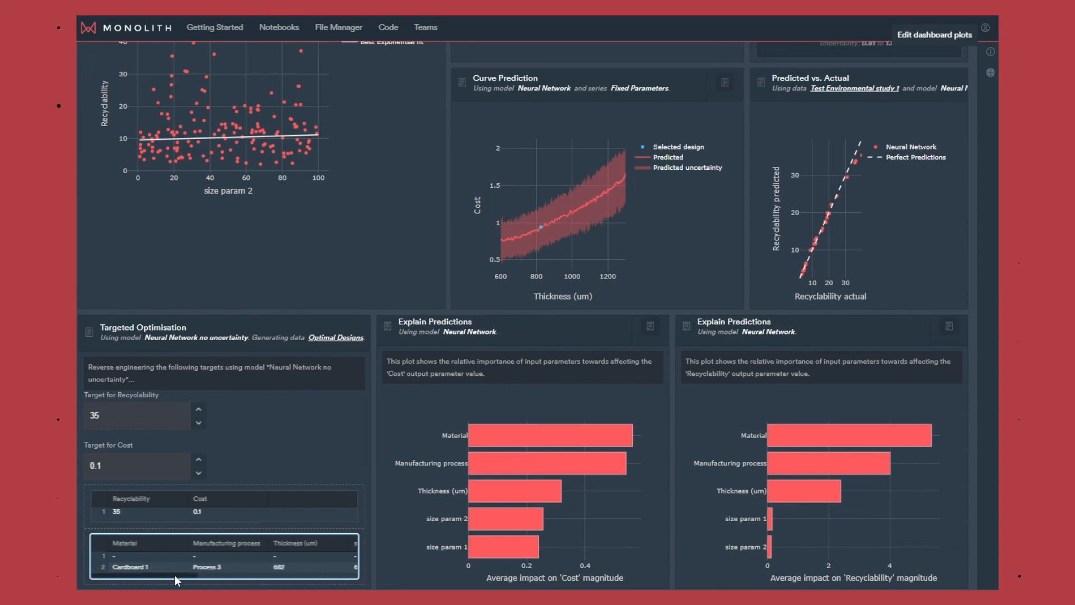
- Set the material to Cardboard 1 in the Fix Parameters panel
scroll(up, 3)
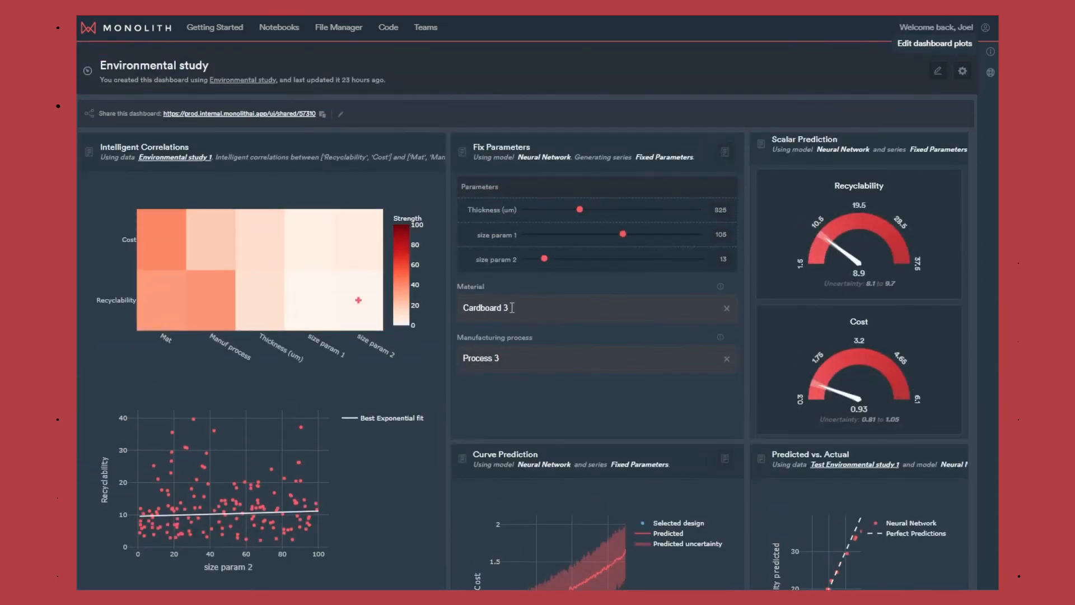
click(594, 307)
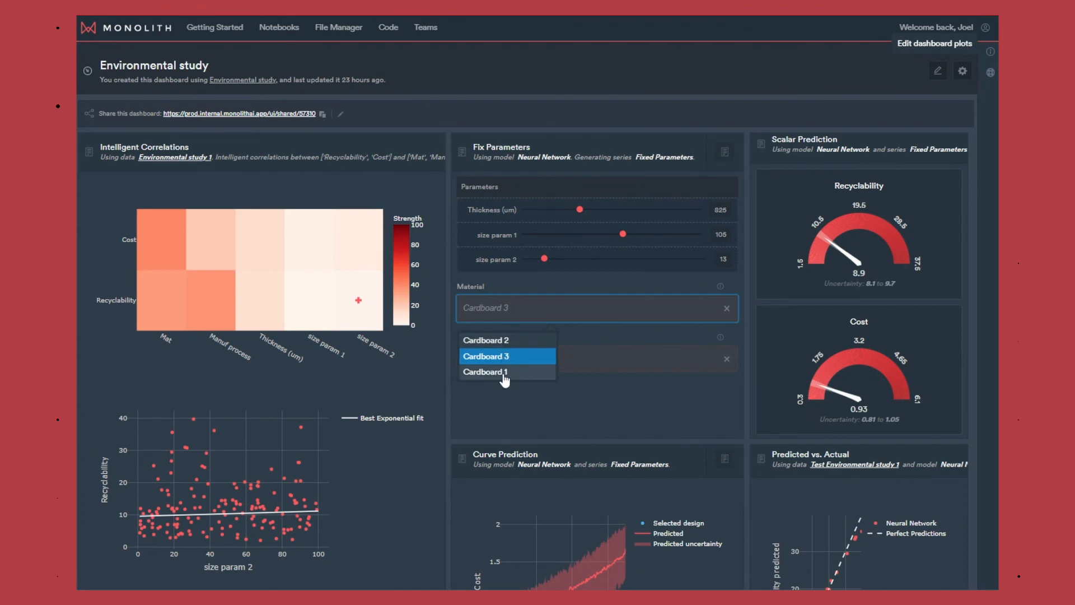
click(486, 356)
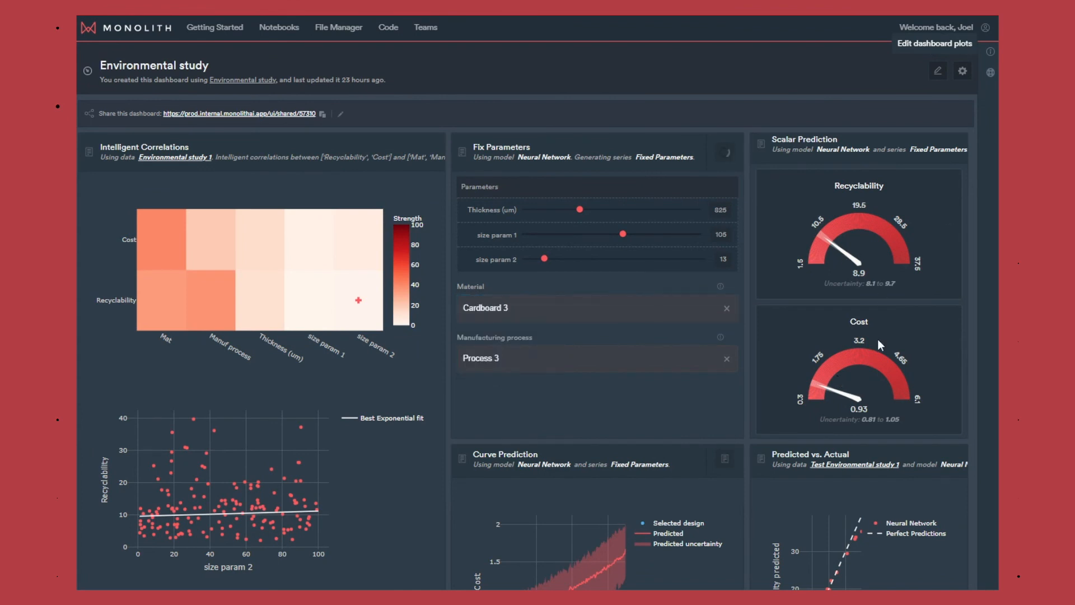
mouse_move(887, 282)
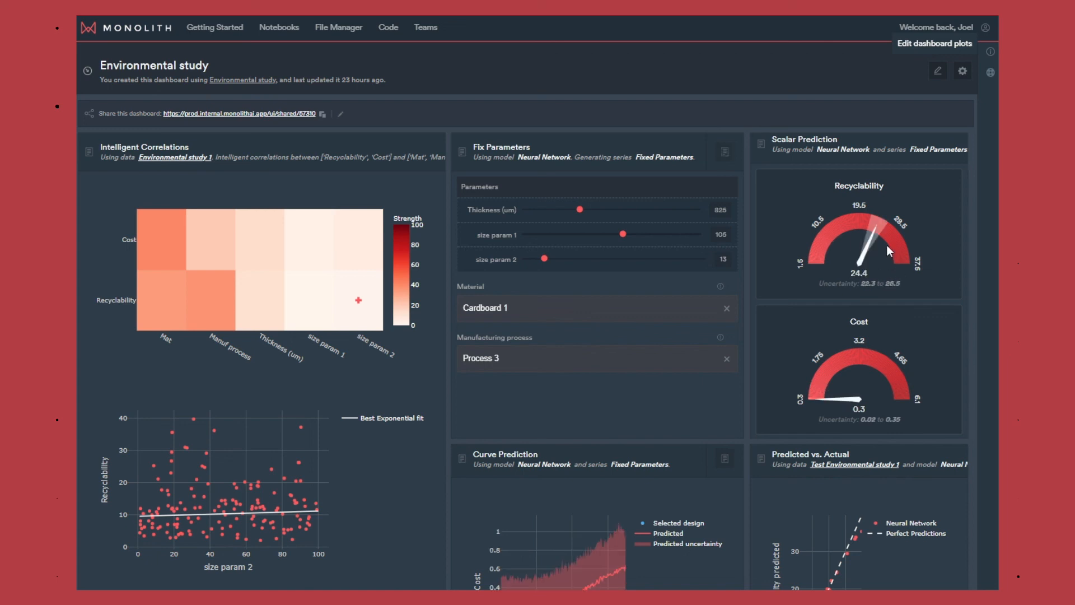
mouse_move(605, 438)
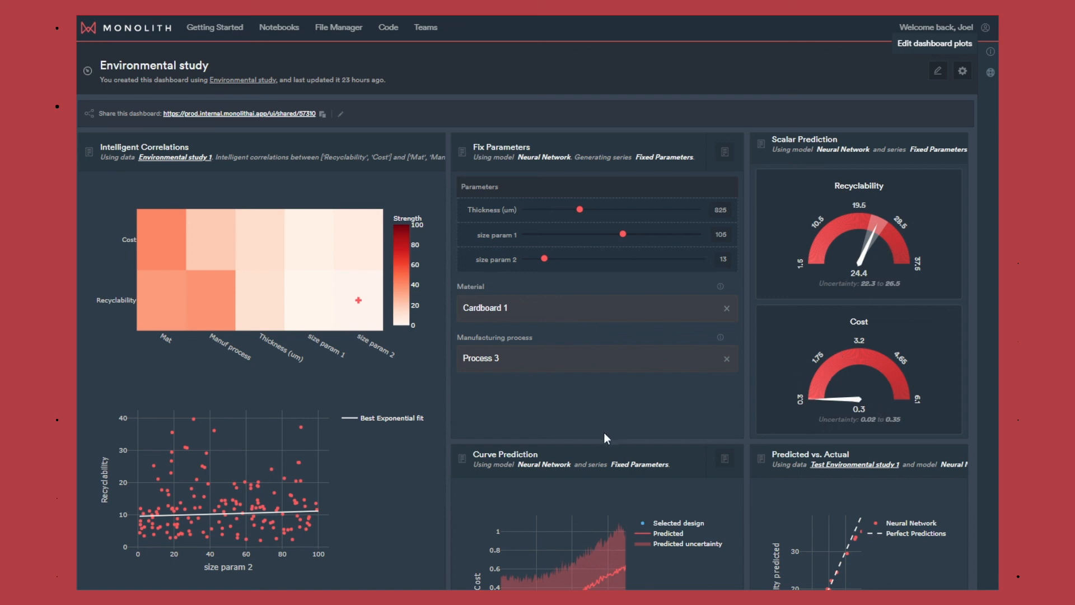
mouse_move(552, 400)
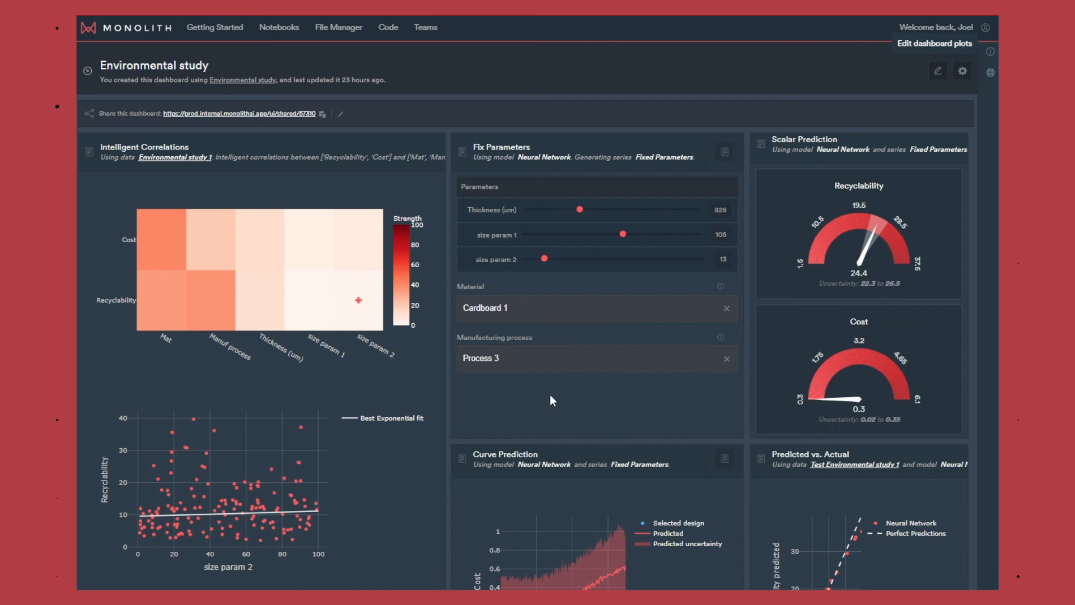